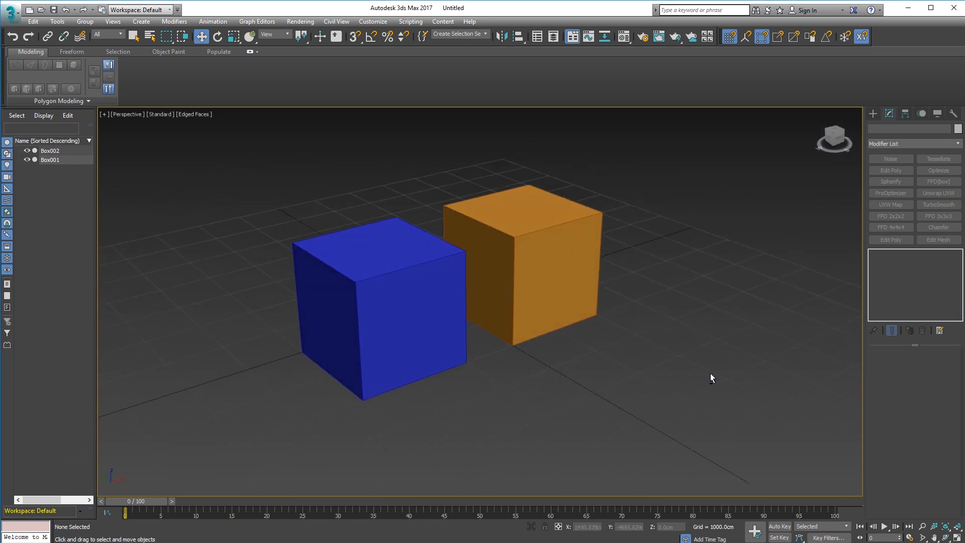
pyautogui.moveTo(561, 345)
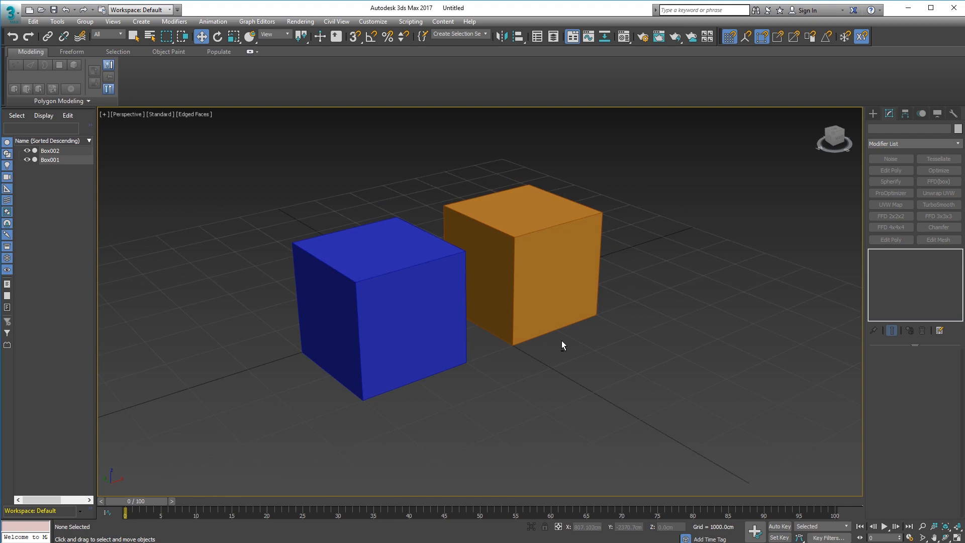
pyautogui.moveTo(458, 261)
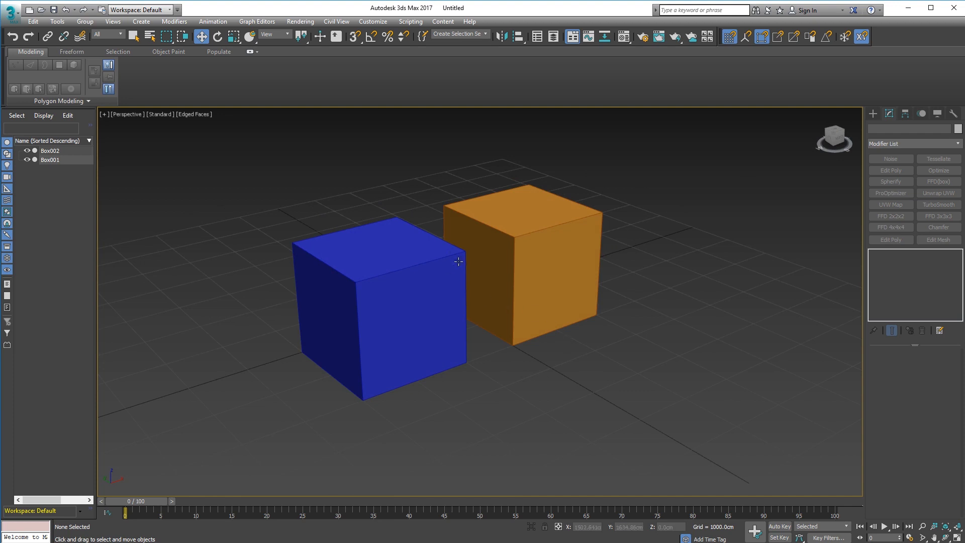
pyautogui.moveTo(377, 267)
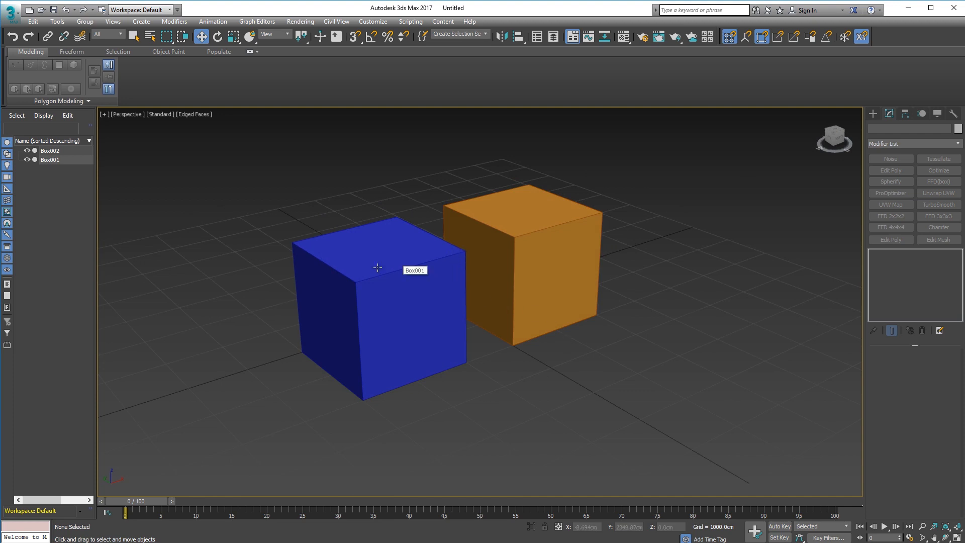
pyautogui.moveTo(313, 189)
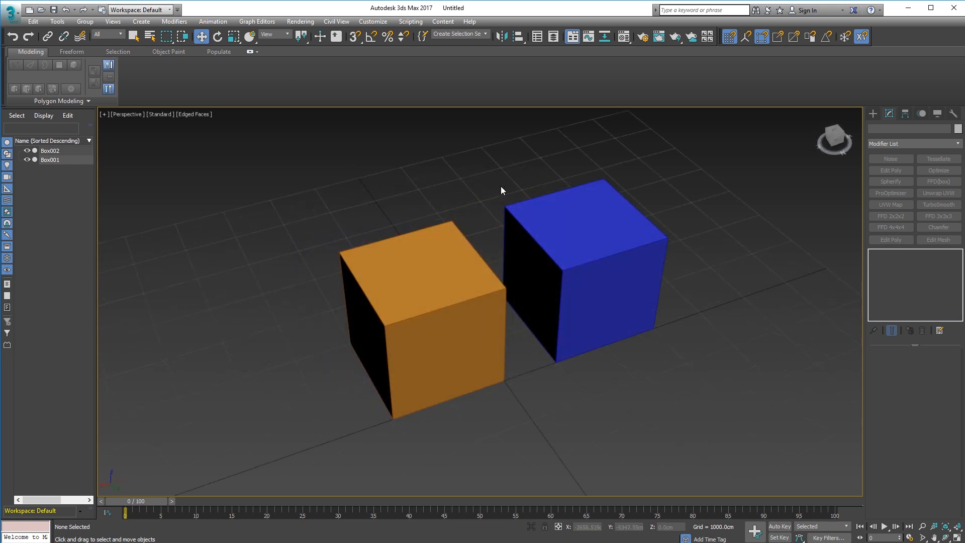
pyautogui.moveTo(518, 293)
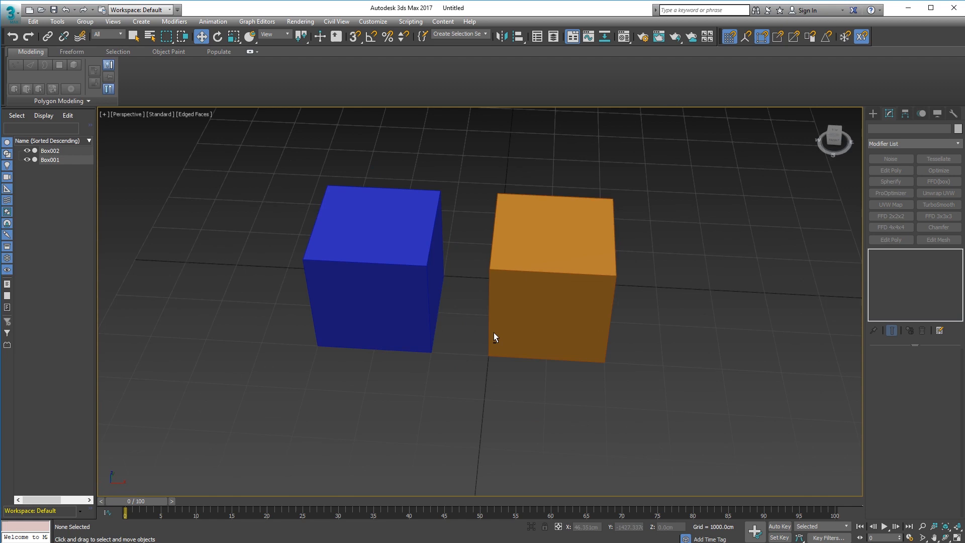
pyautogui.moveTo(501, 319)
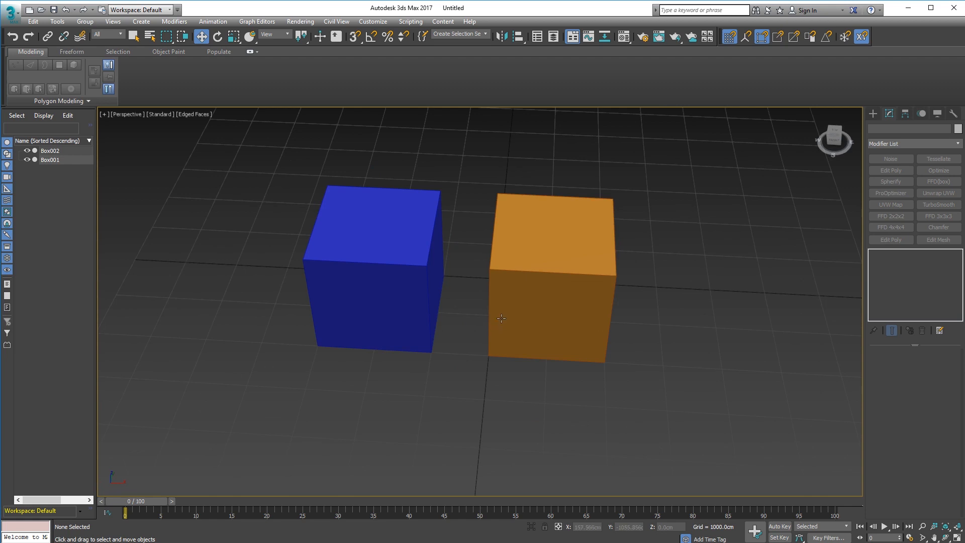
pyautogui.moveTo(421, 301)
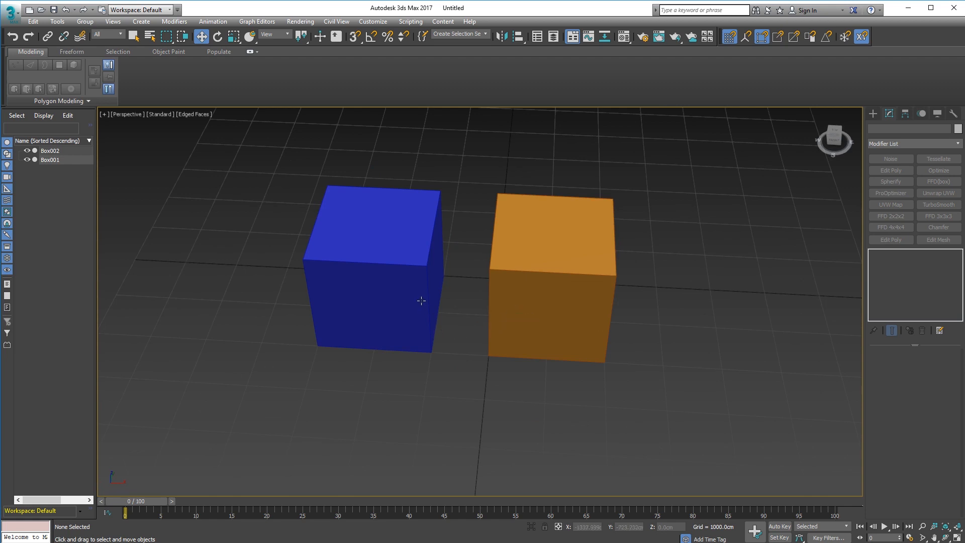
pyautogui.moveTo(223, 273)
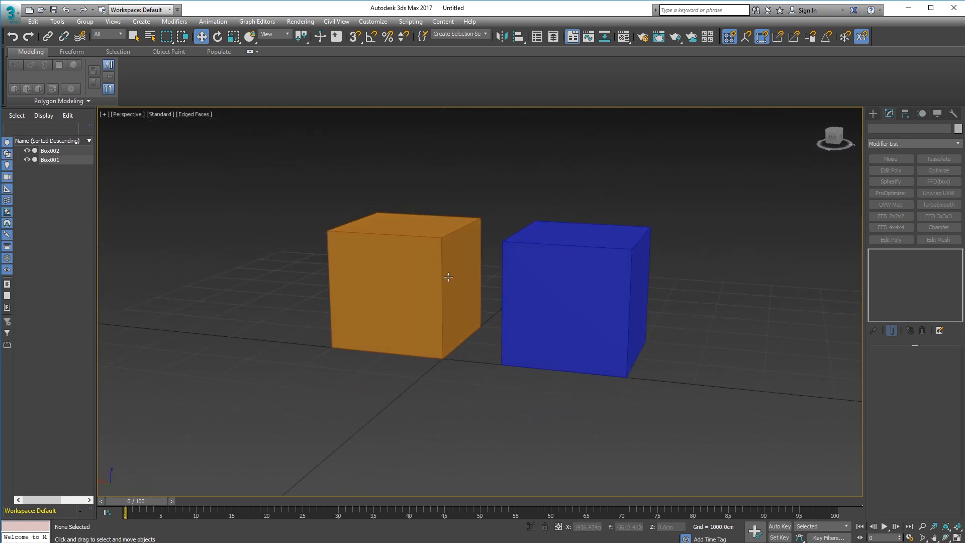
# Select the orange box to inspect it, then select the blue box for moving
pyautogui.click(403, 286)
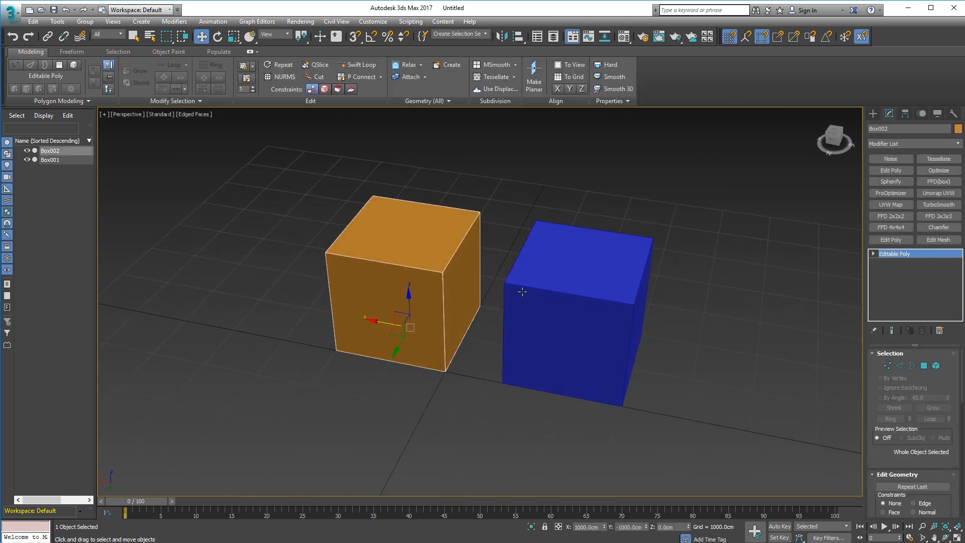
pyautogui.moveTo(514, 297)
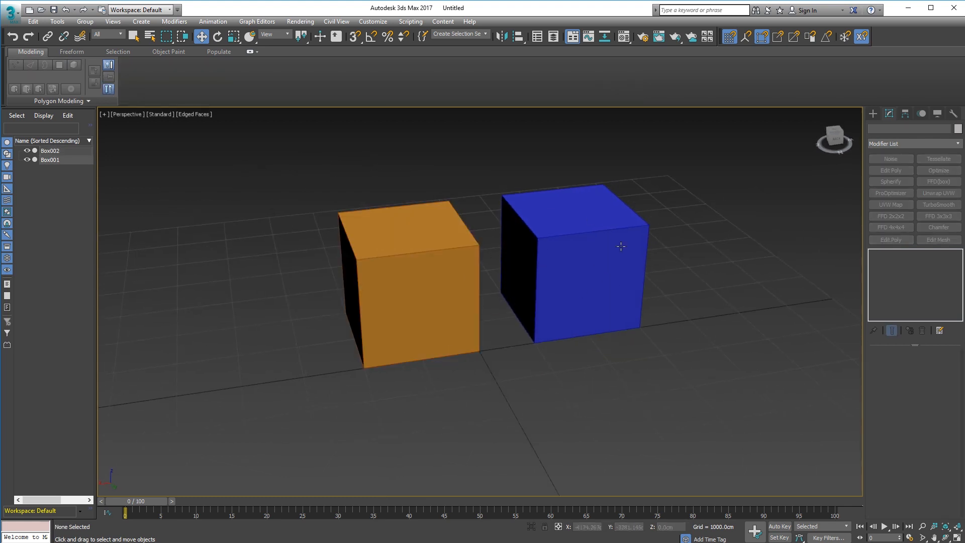
pyautogui.click(409, 278)
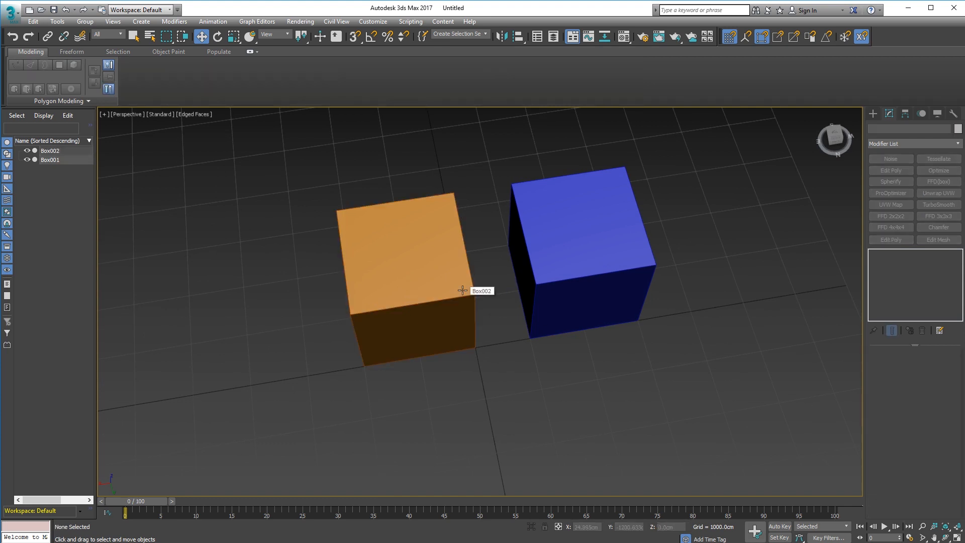
pyautogui.click(581, 246)
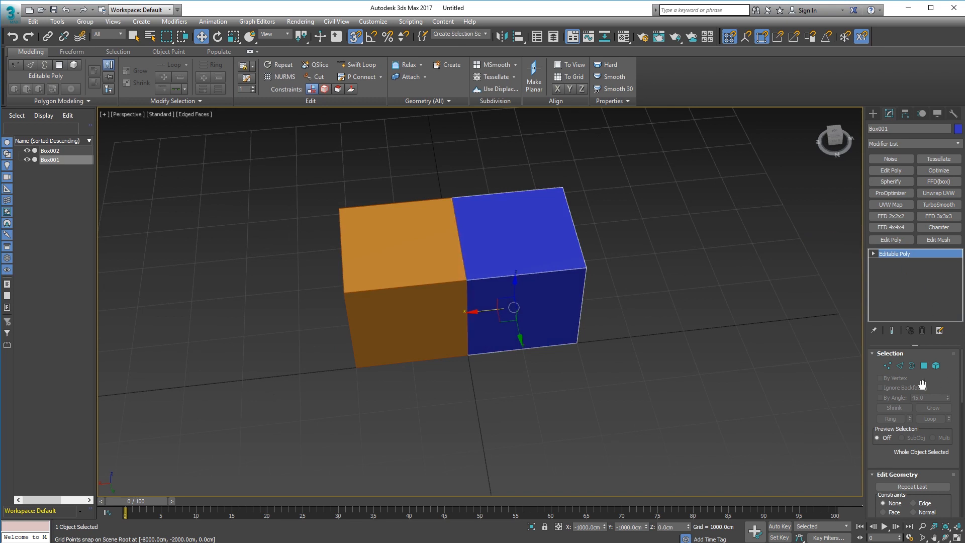
# Move the blue box flush against the orange box, checking at Vertex level, then back to object level
pyautogui.click(887, 366)
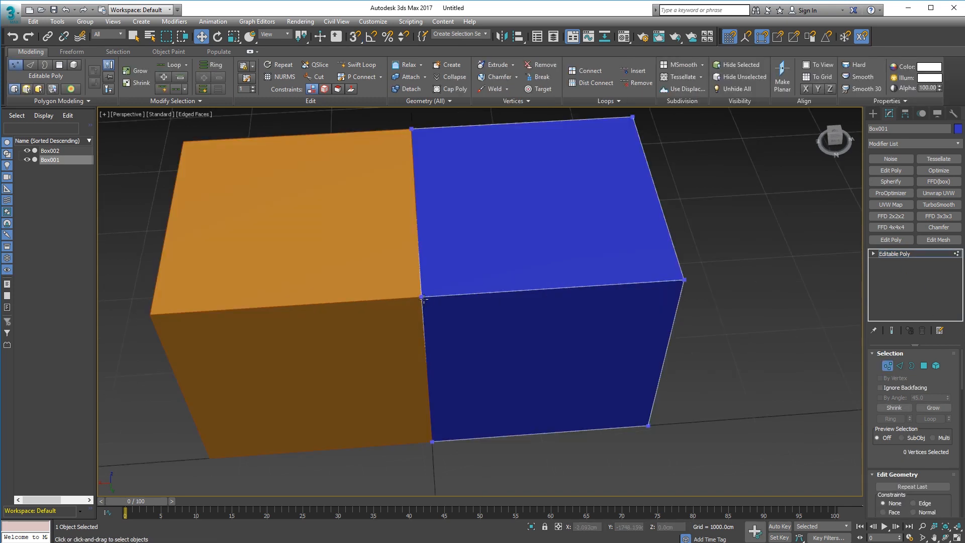
pyautogui.click(437, 297)
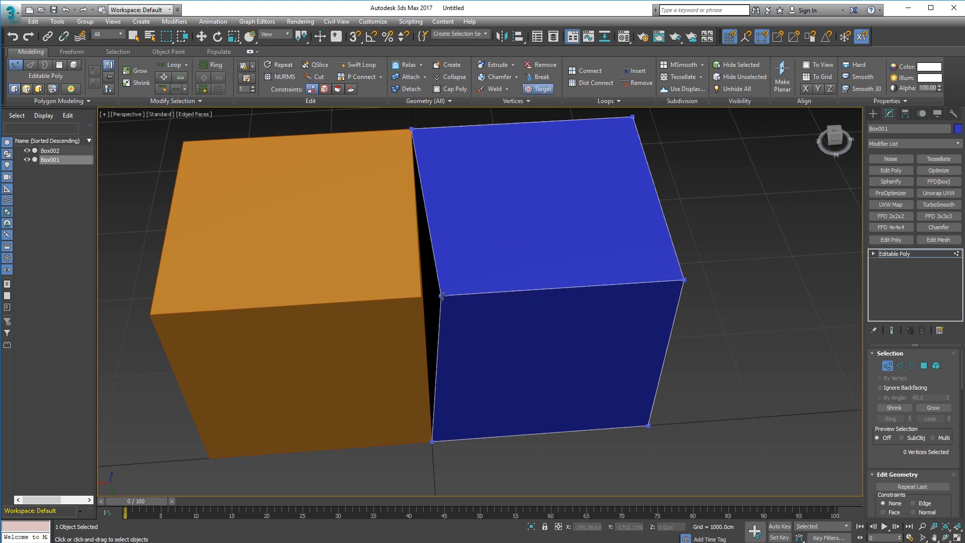
pyautogui.moveTo(178, 312)
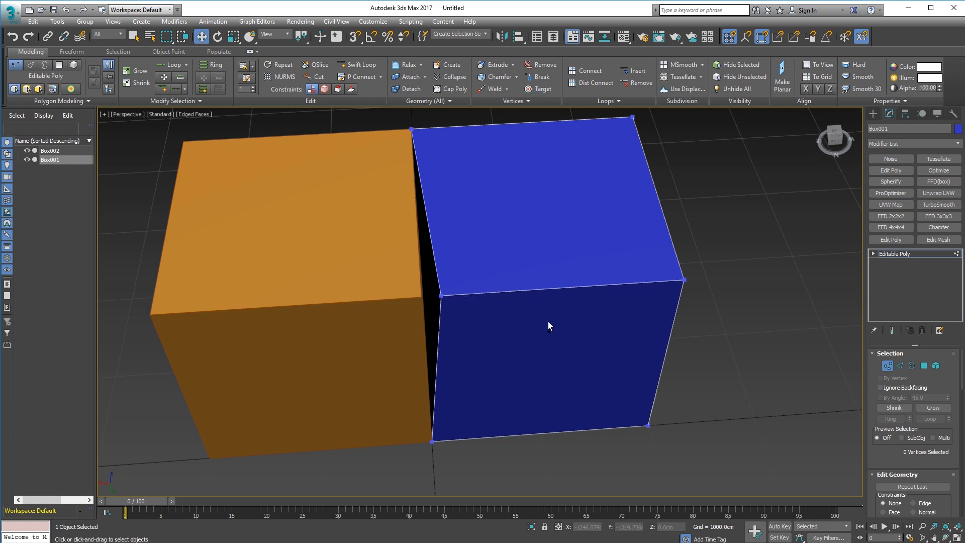
pyautogui.click(420, 295)
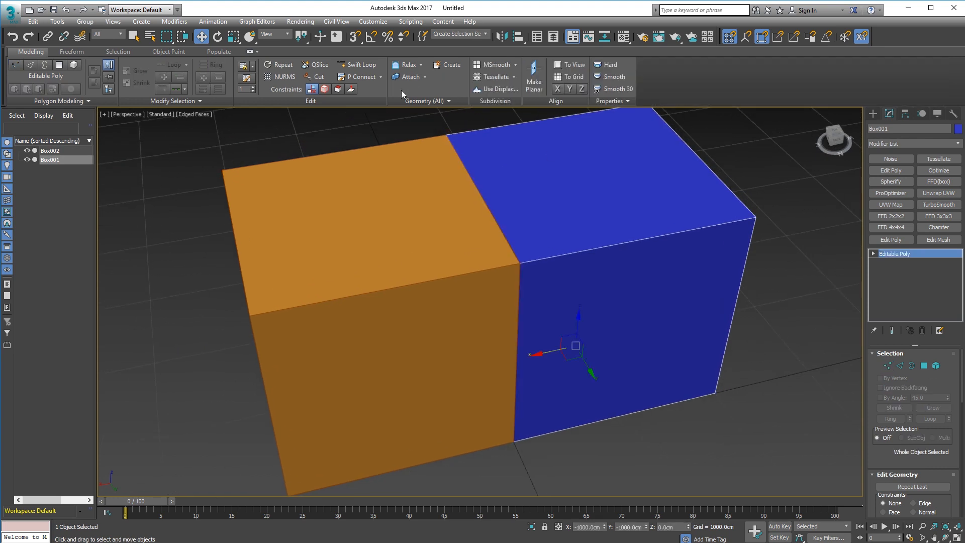
# Convert Box001 to Editable Poly and Attach Box002 into it as one object
pyautogui.click(409, 76)
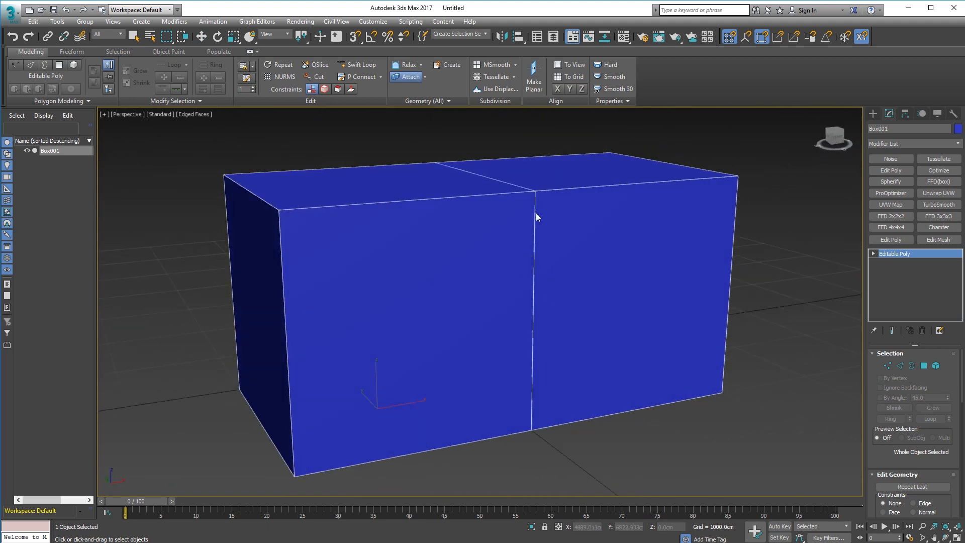
pyautogui.moveTo(550, 214)
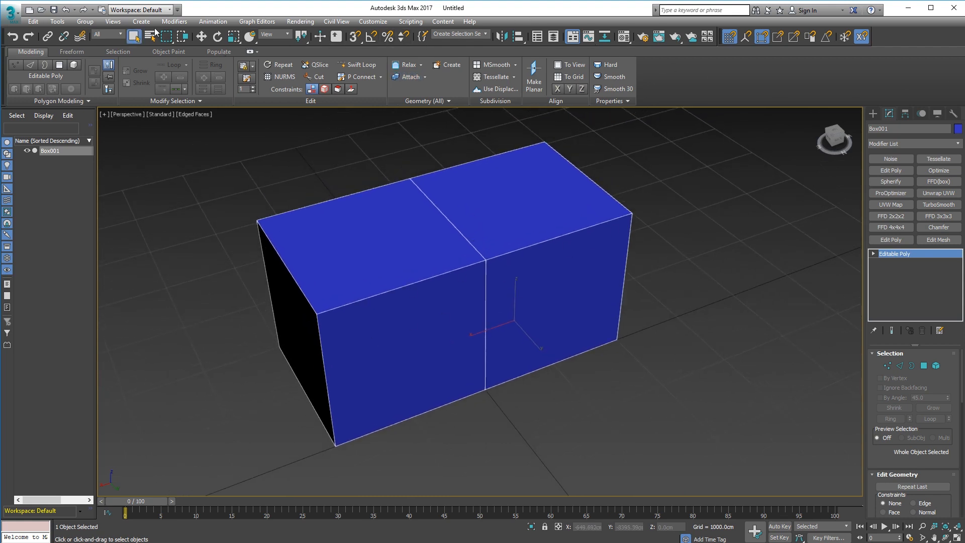
pyautogui.click(201, 37)
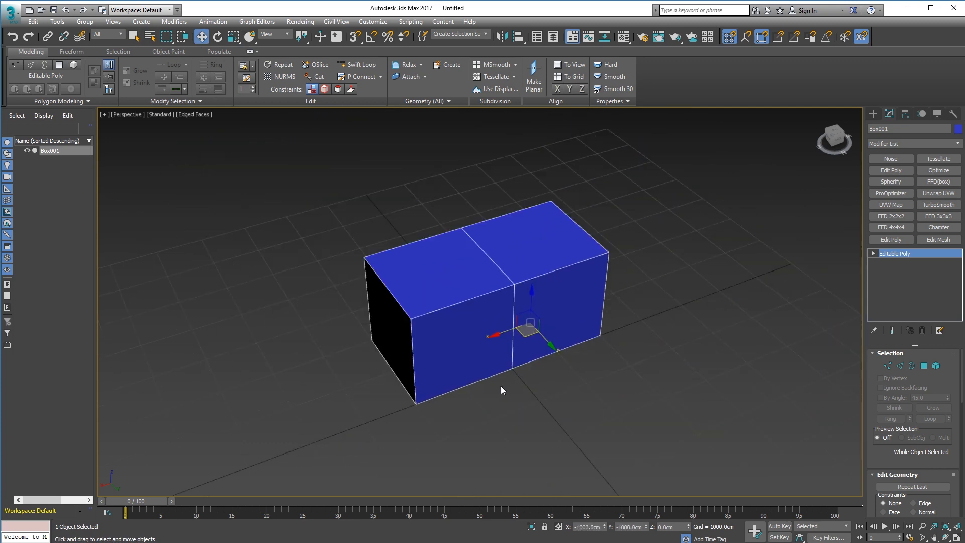
pyautogui.moveTo(669, 221)
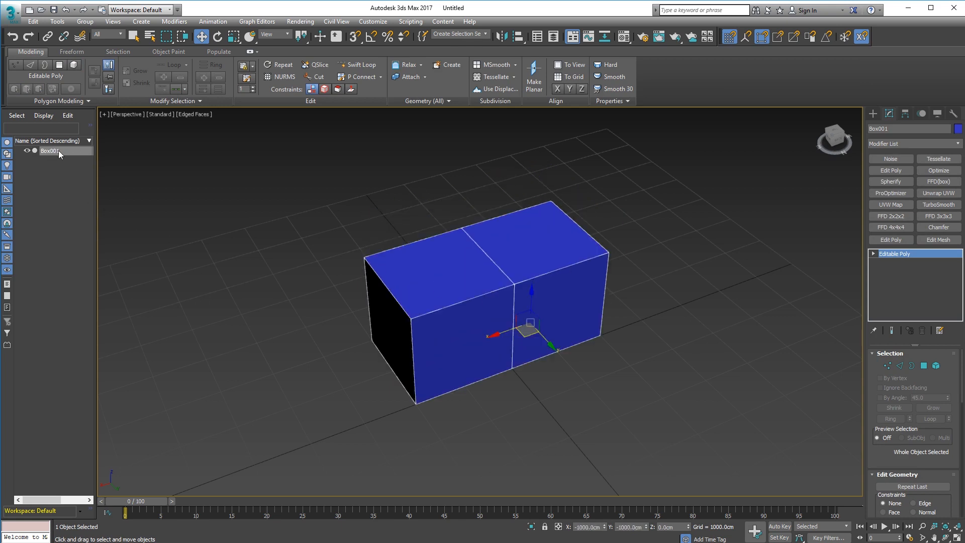
pyautogui.moveTo(54, 177)
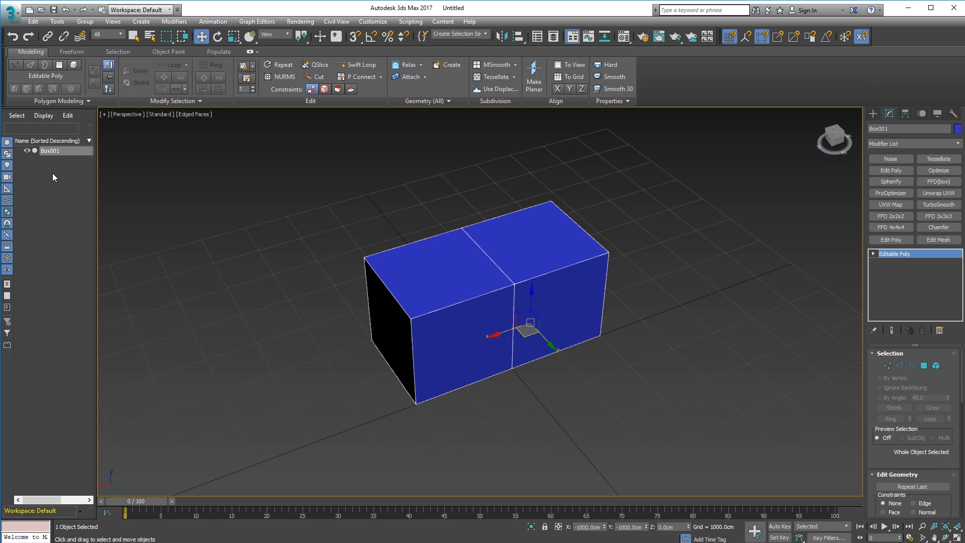
pyautogui.scroll(3)
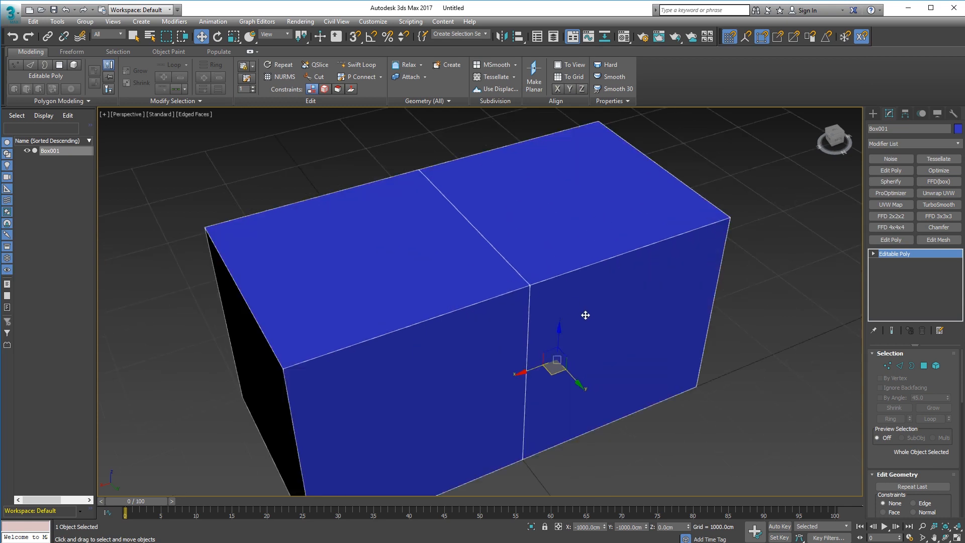
# Select each half in Element mode to show they are separate pieces
pyautogui.click(887, 364)
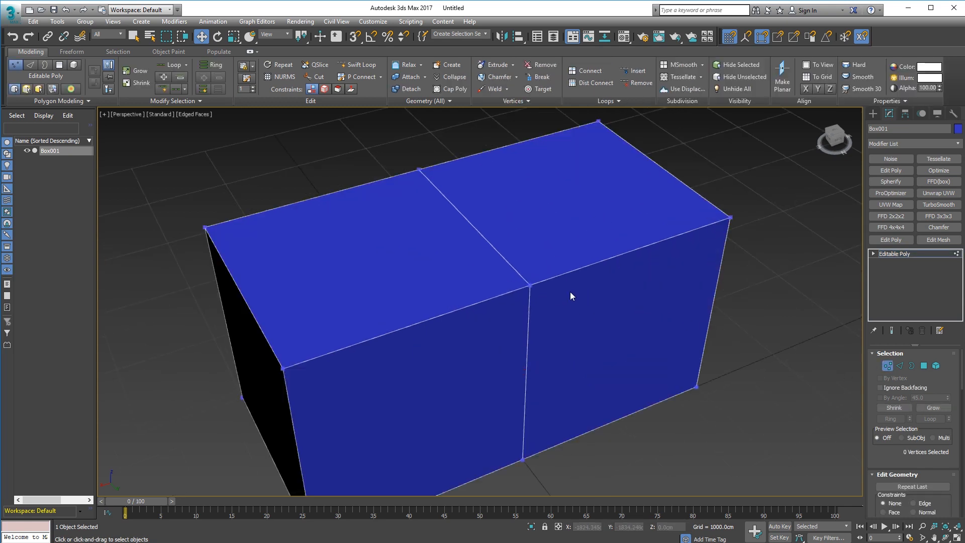
pyautogui.click(935, 366)
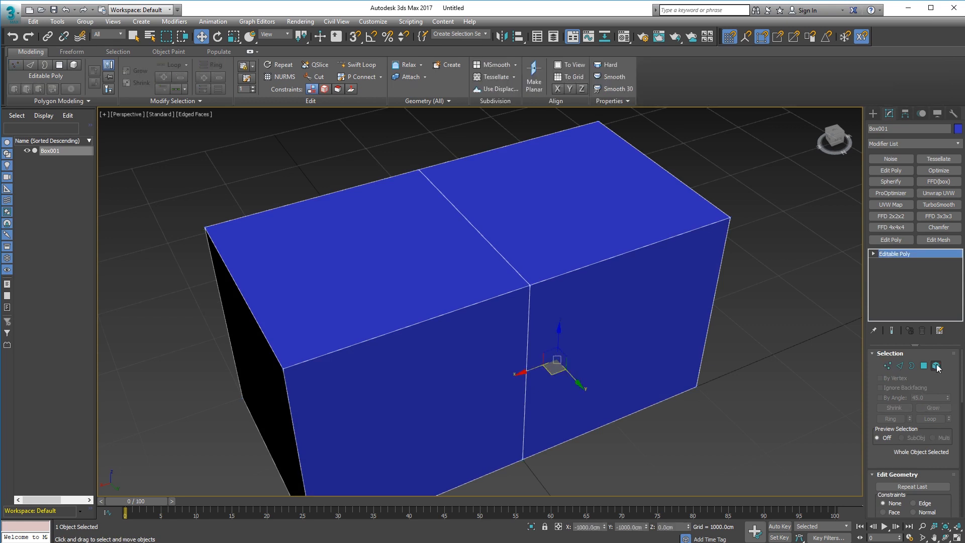
pyautogui.click(935, 366)
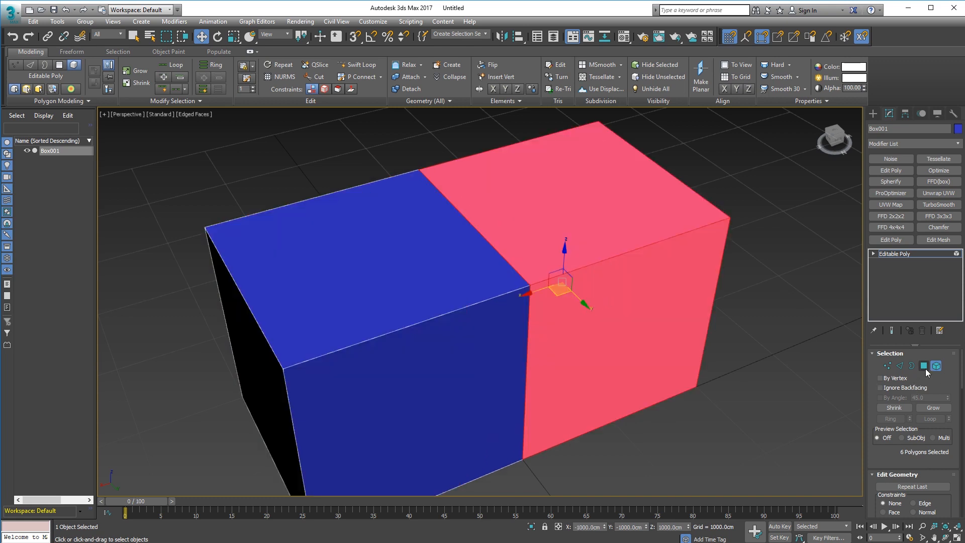
pyautogui.moveTo(935, 365)
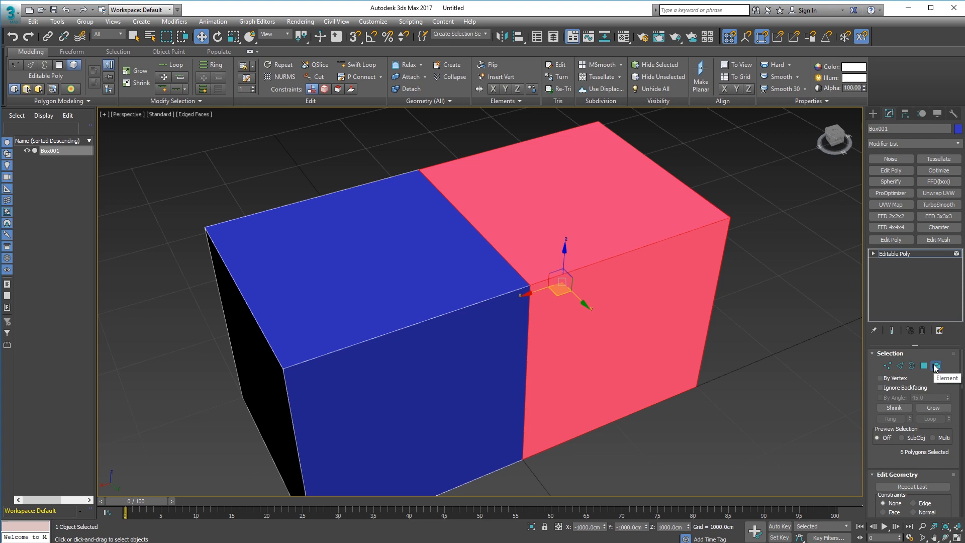
pyautogui.moveTo(567, 296)
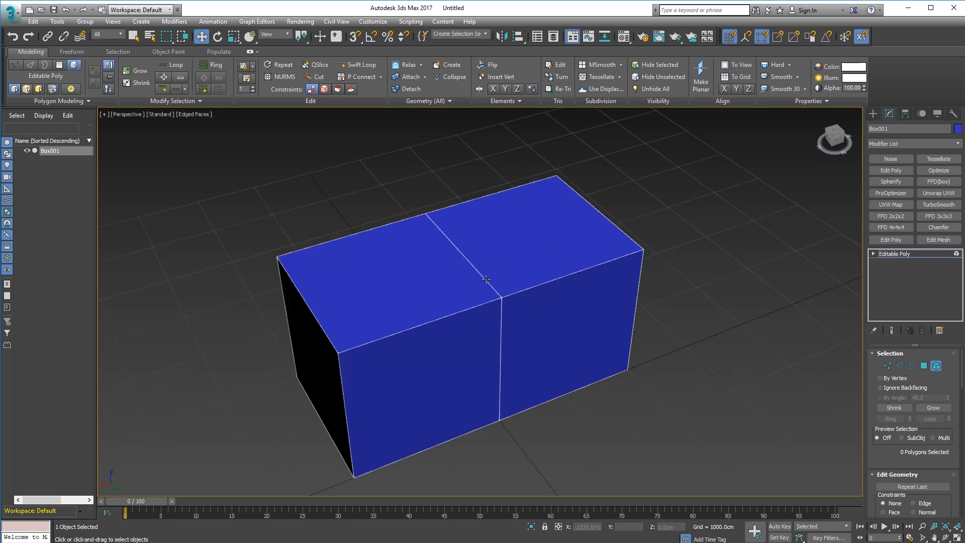
pyautogui.moveTo(675, 142)
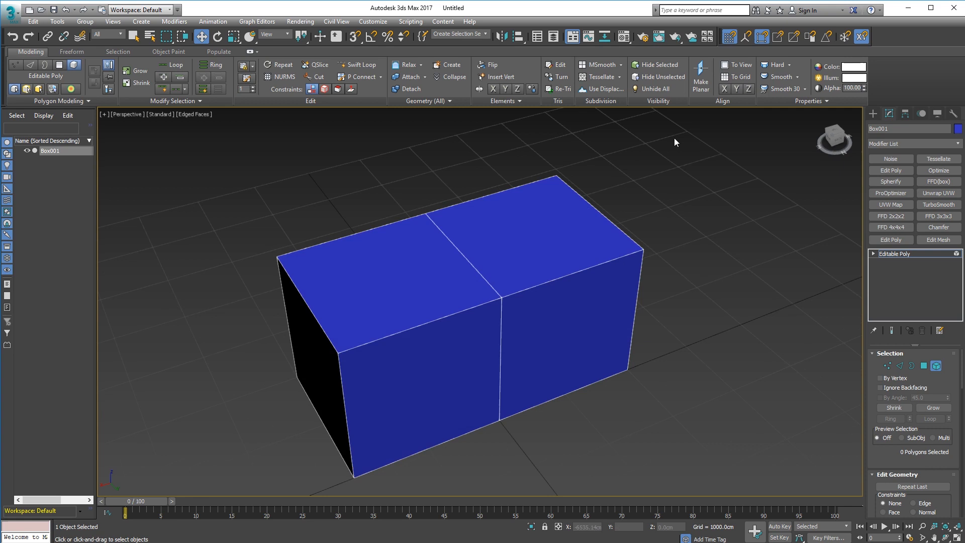
pyautogui.moveTo(512, 229)
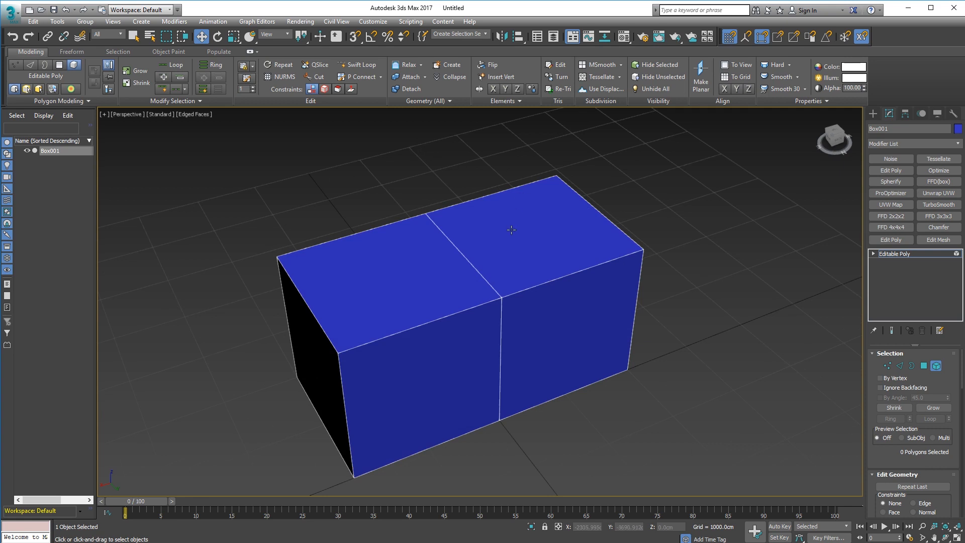
pyautogui.moveTo(505, 240)
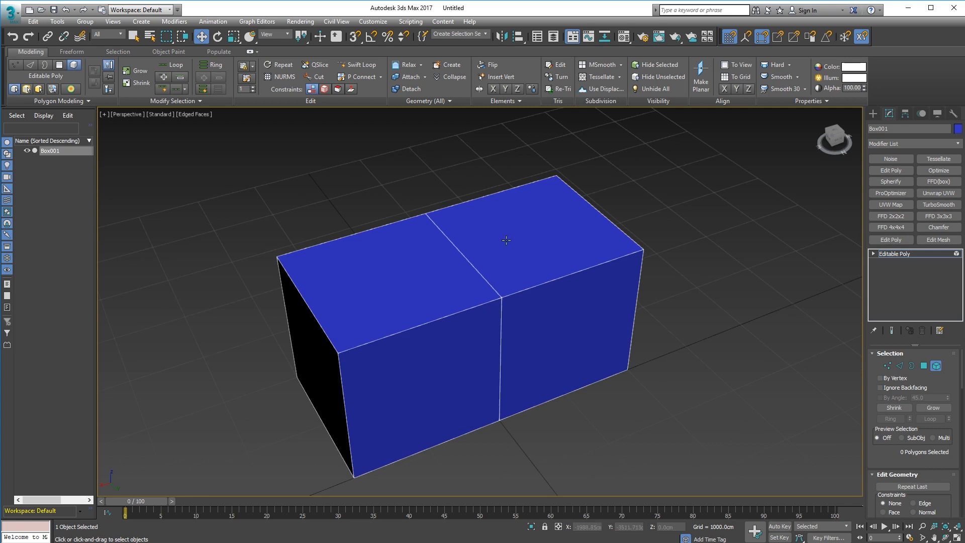
pyautogui.moveTo(835, 333)
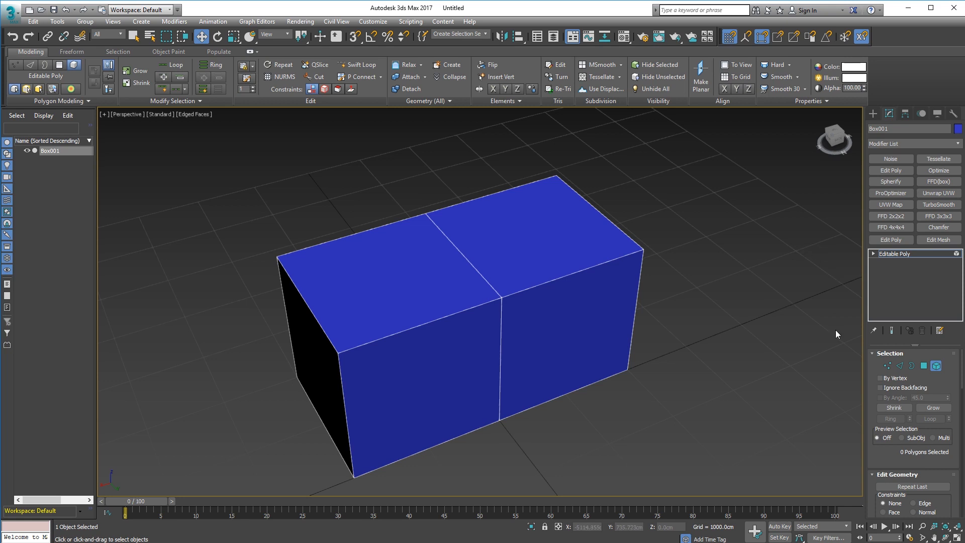
pyautogui.moveTo(886, 365)
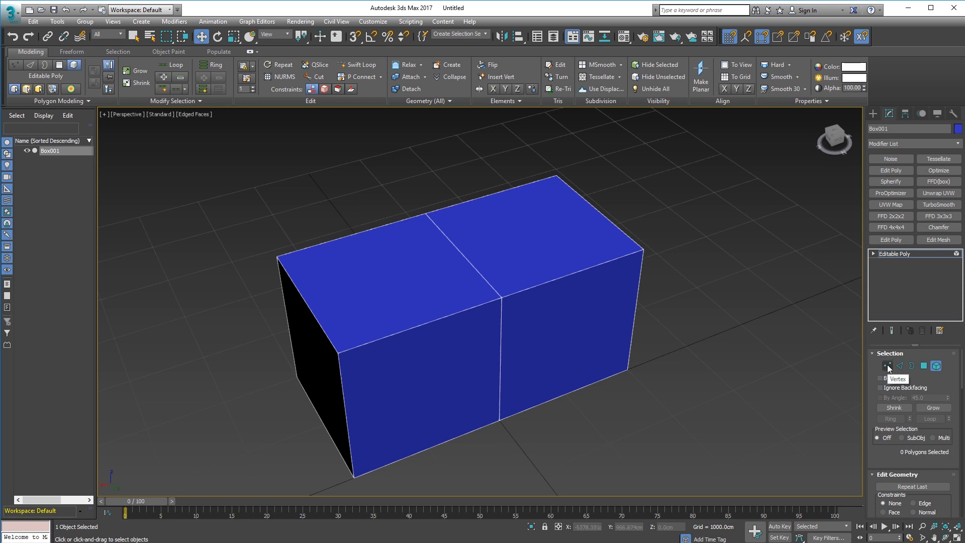
# Switch to Vertex level and zoom on the seam corner to show unjoined points
pyautogui.click(887, 366)
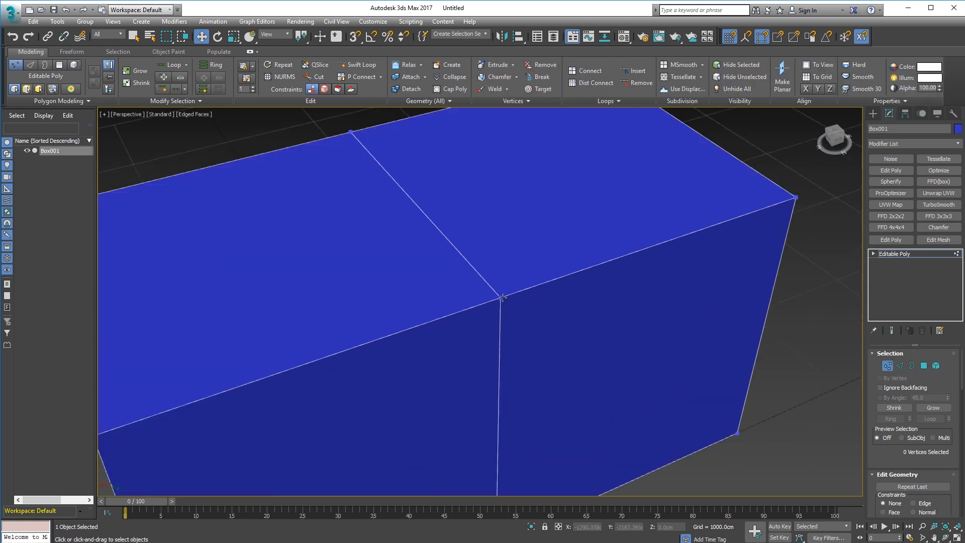
pyautogui.scroll(3)
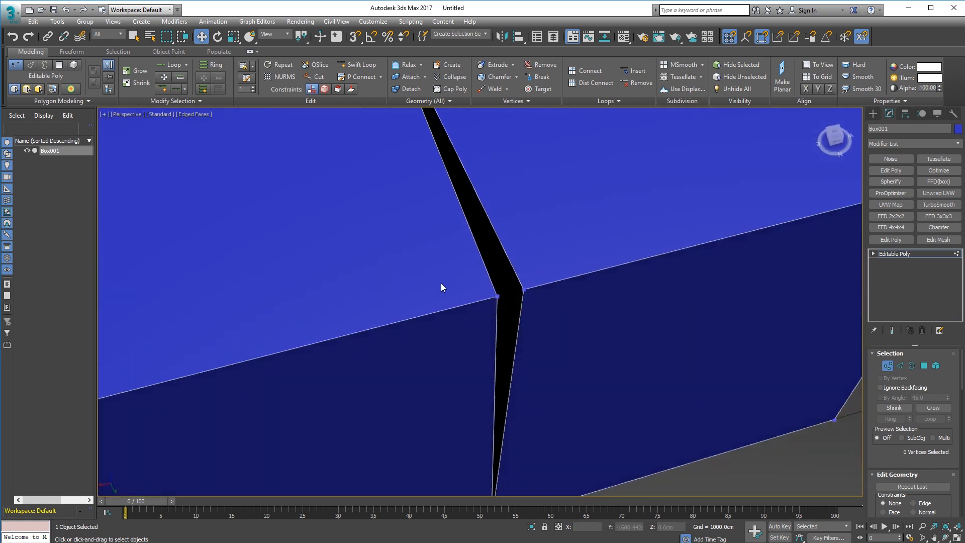
pyautogui.moveTo(564, 171)
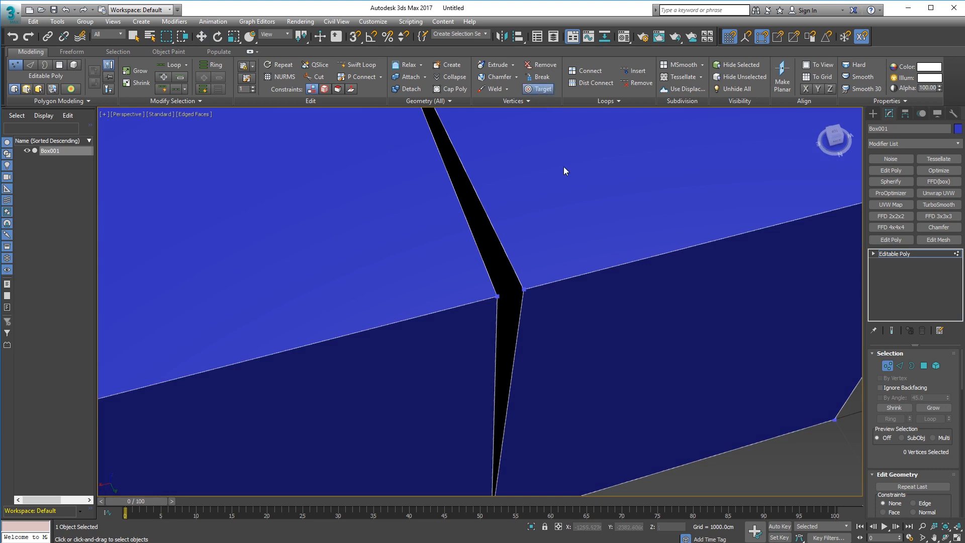
pyautogui.moveTo(522, 293)
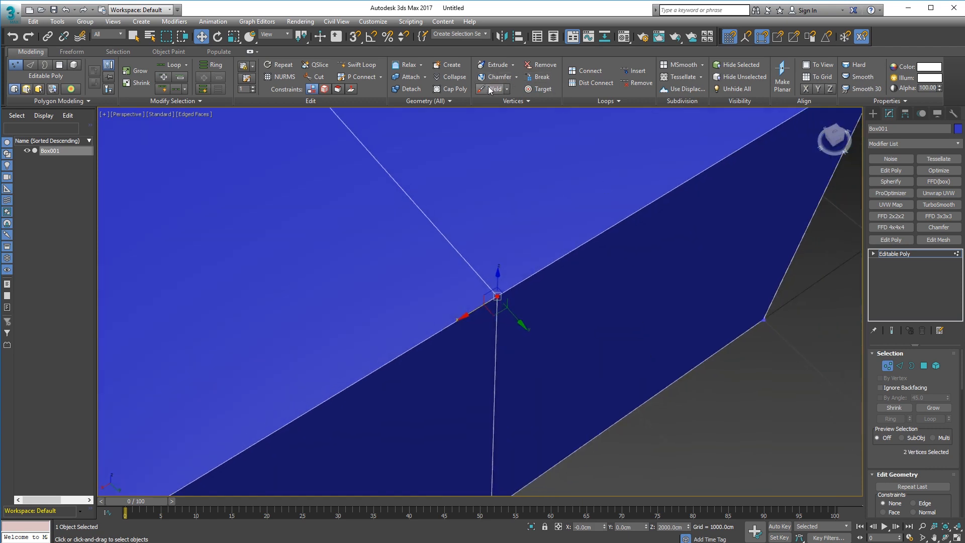
pyautogui.moveTo(494, 88)
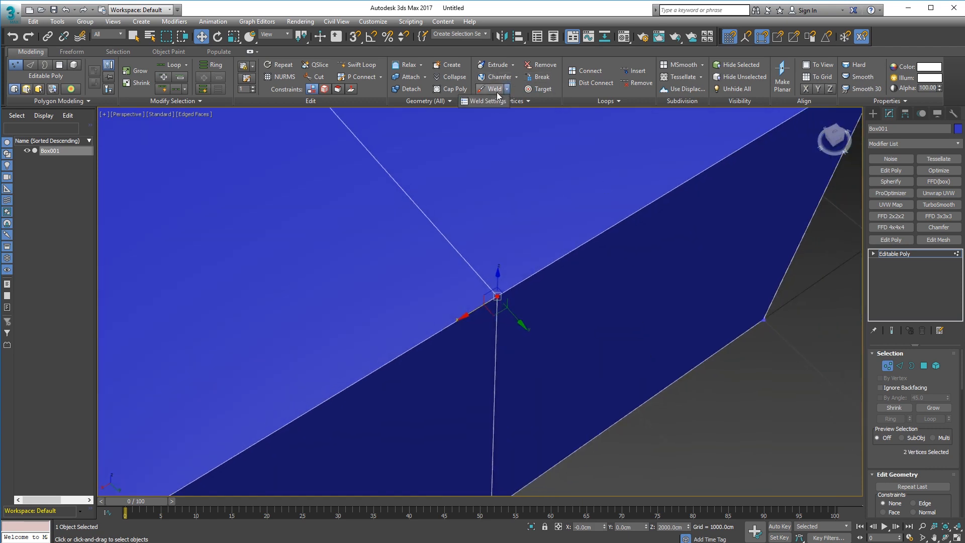
# Weld the selected seam vertices with a raised threshold; vertex count stays at 16
pyautogui.click(507, 89)
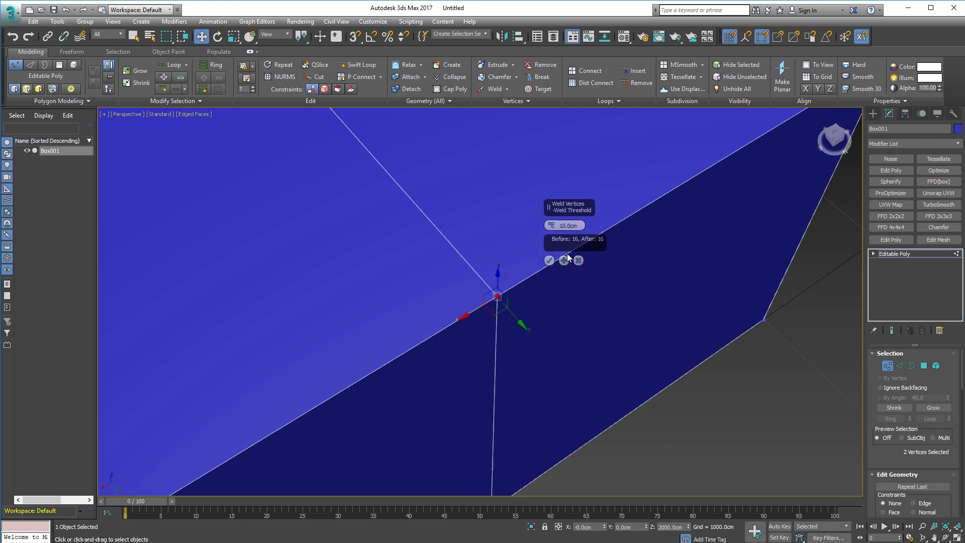
pyautogui.moveTo(492, 302)
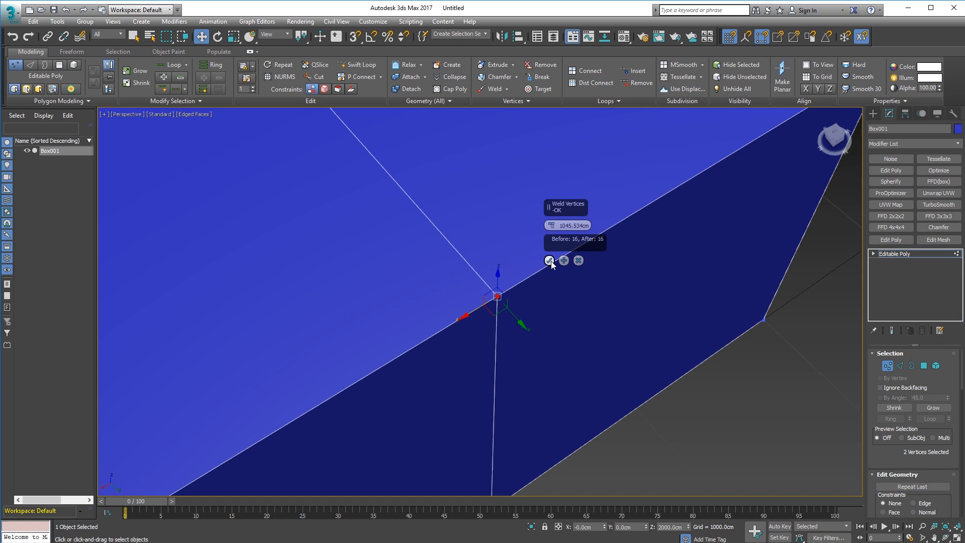
pyautogui.click(549, 260)
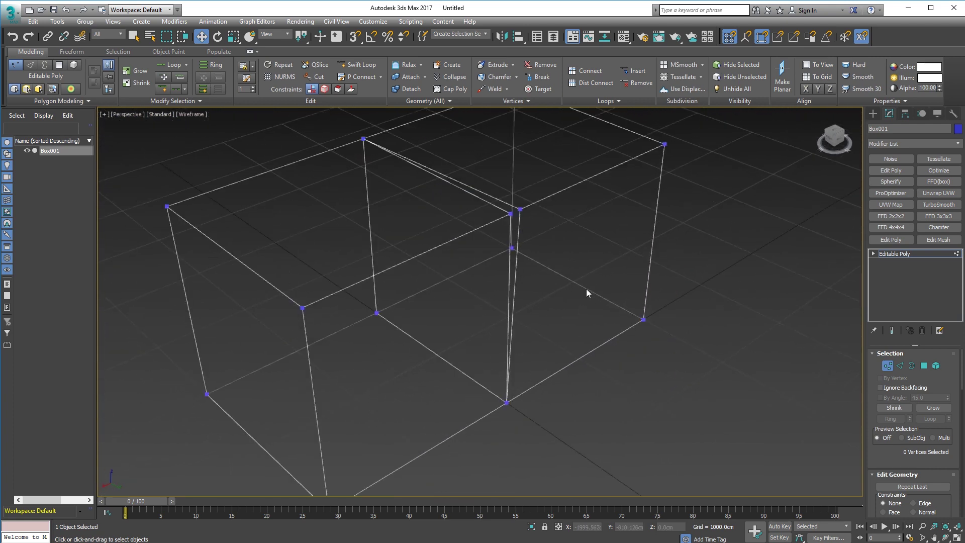
# Show the merged box in wireframe and enter Polygon level to inspect the dividing face
pyautogui.click(511, 213)
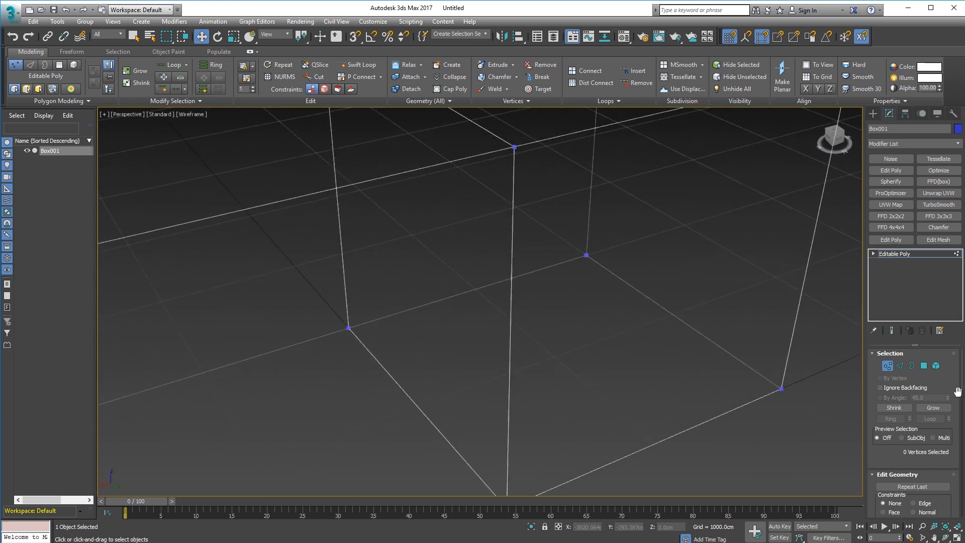
pyautogui.click(935, 366)
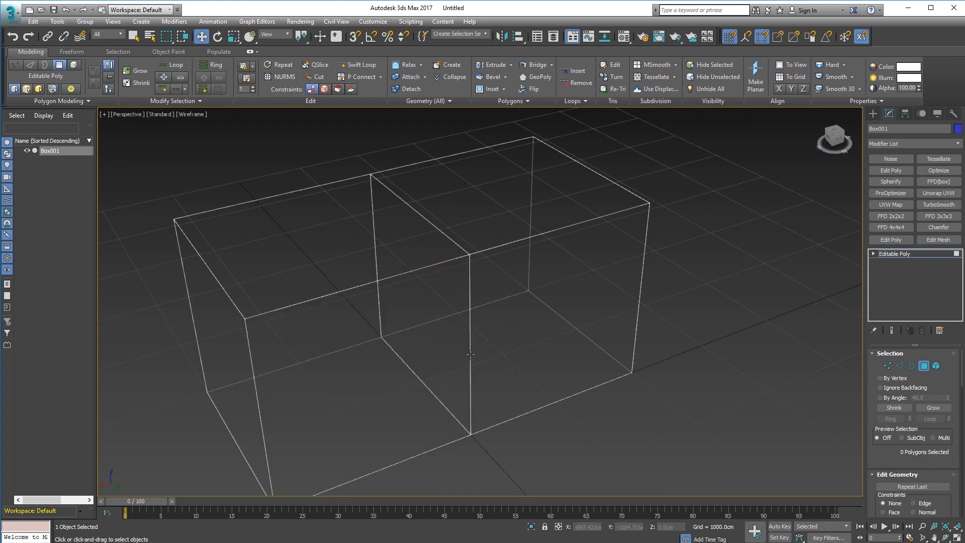
pyautogui.click(431, 295)
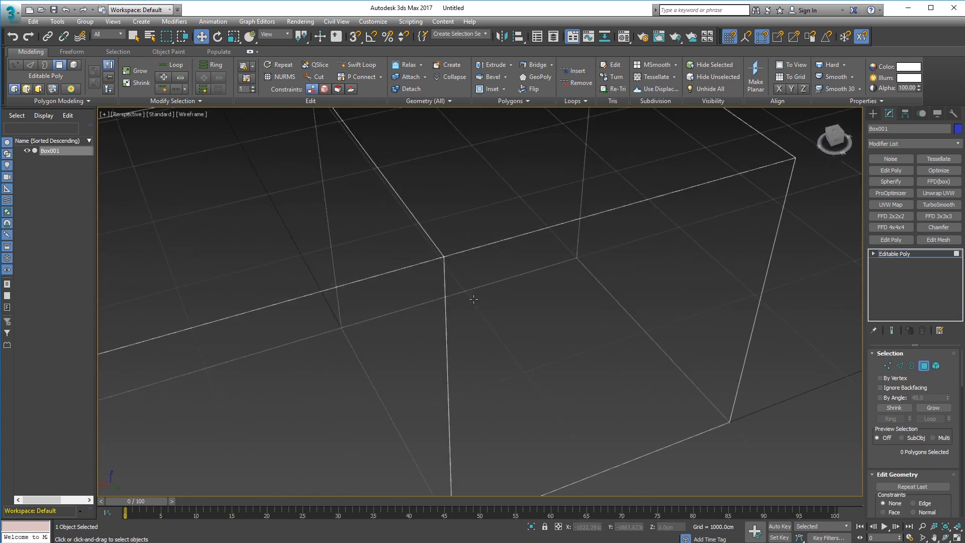
# Target Weld the separated seam corner vertex back onto its partner
pyautogui.click(887, 366)
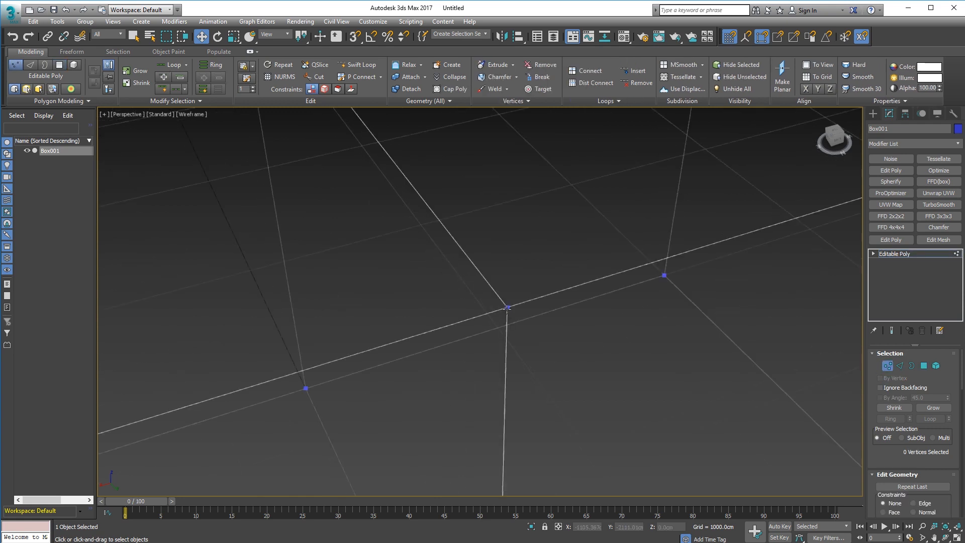
pyautogui.click(506, 307)
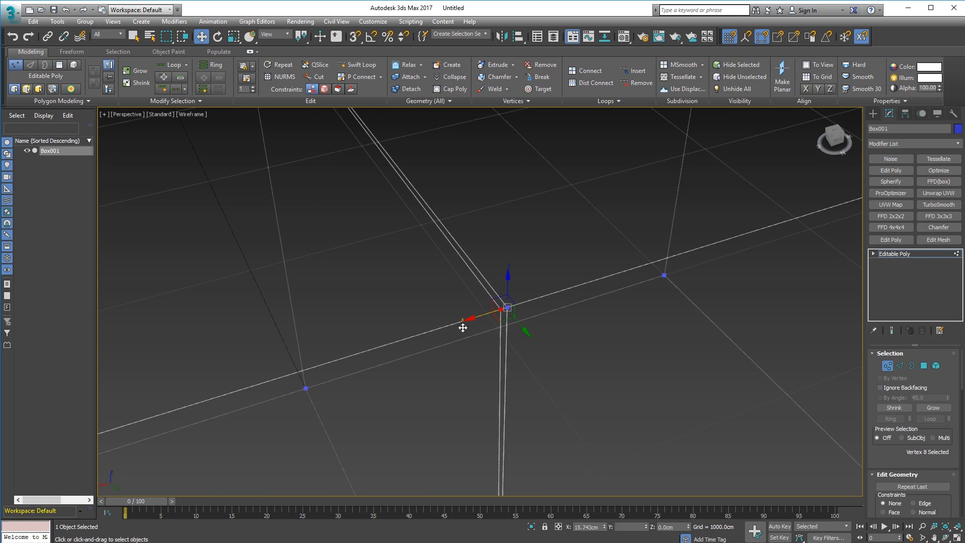
pyautogui.click(562, 319)
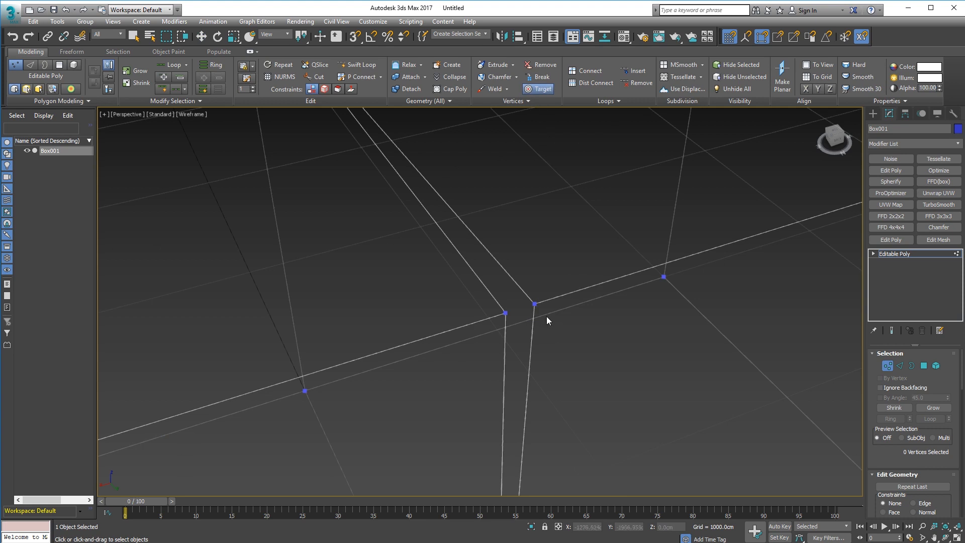
pyautogui.moveTo(528, 322)
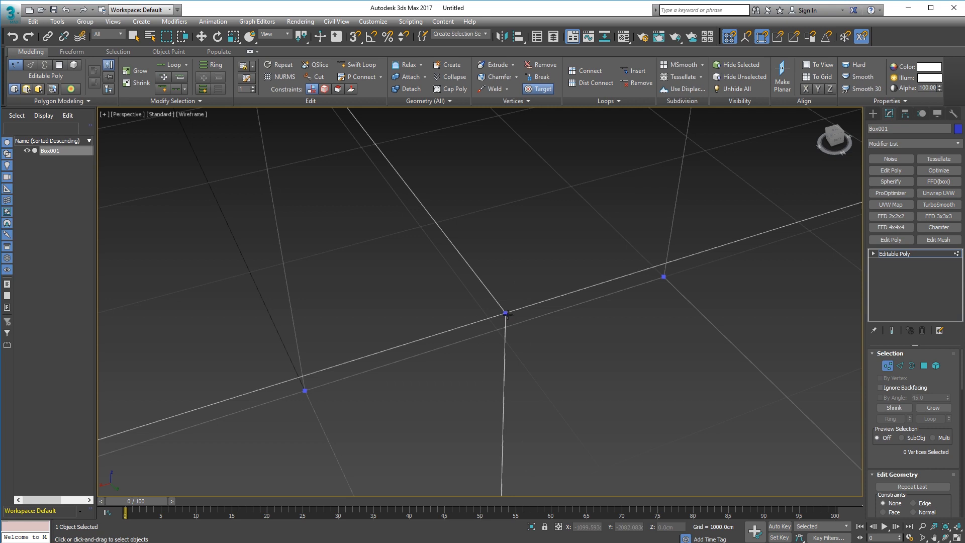
pyautogui.moveTo(518, 347)
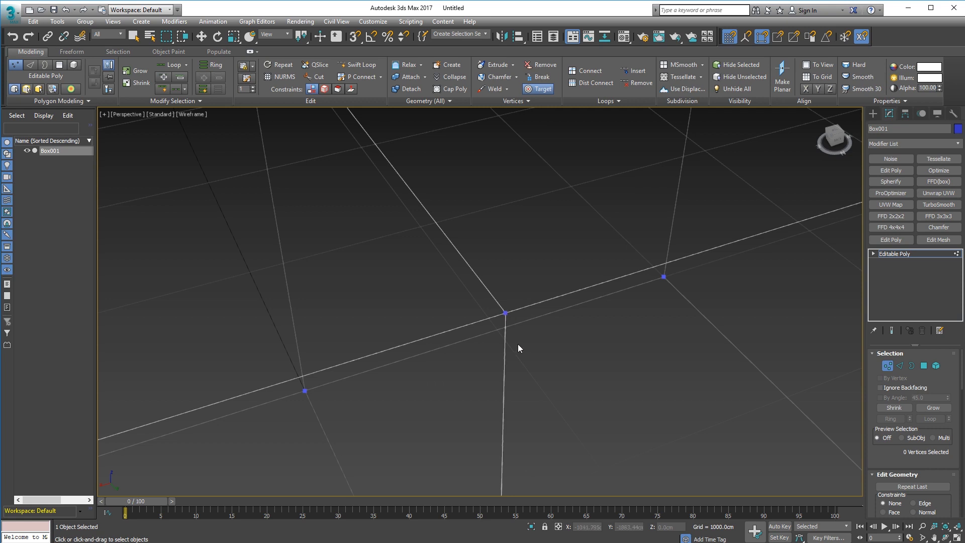
pyautogui.moveTo(541, 89)
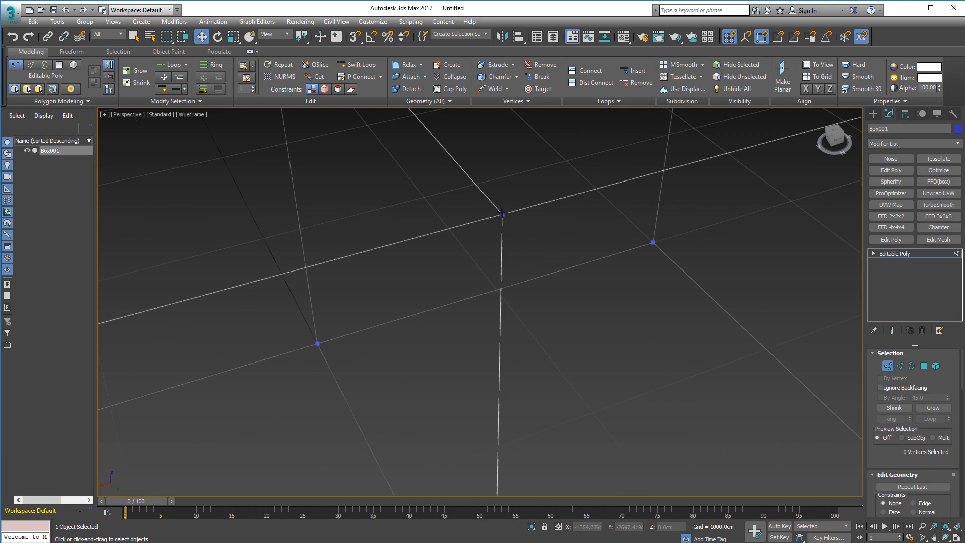
pyautogui.click(502, 213)
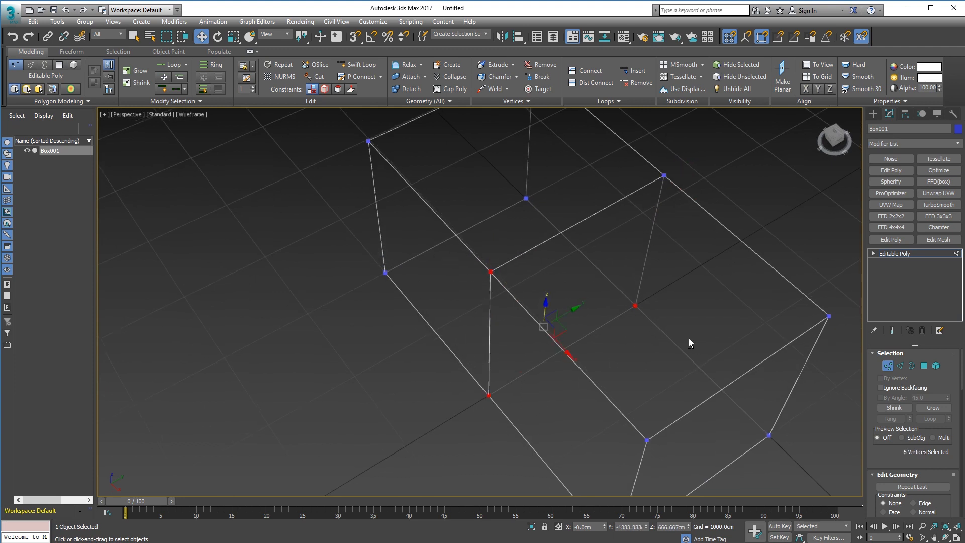
# Weld the seam vertices at 0.5cm threshold, cutting the count from 15 to 12, then select the corner vertices
pyautogui.click(493, 89)
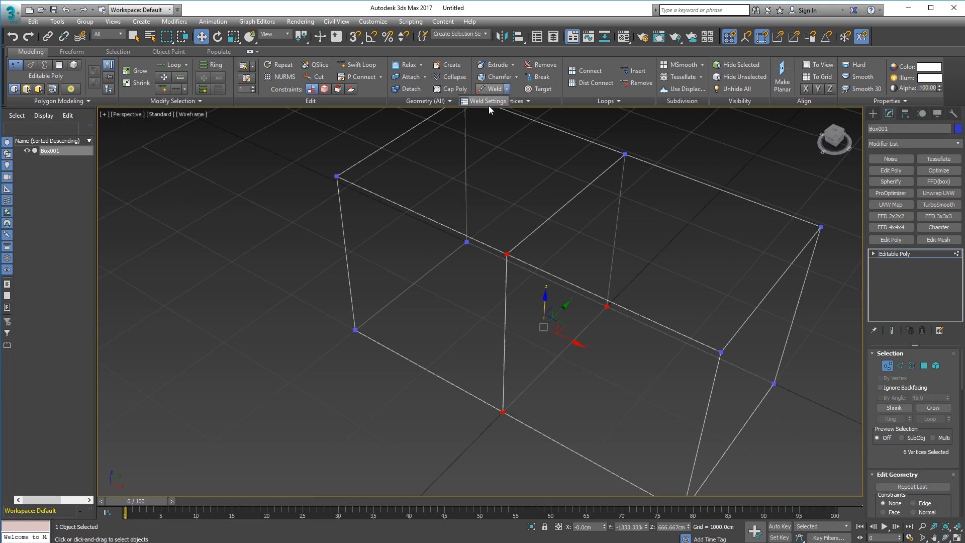
pyautogui.click(484, 101)
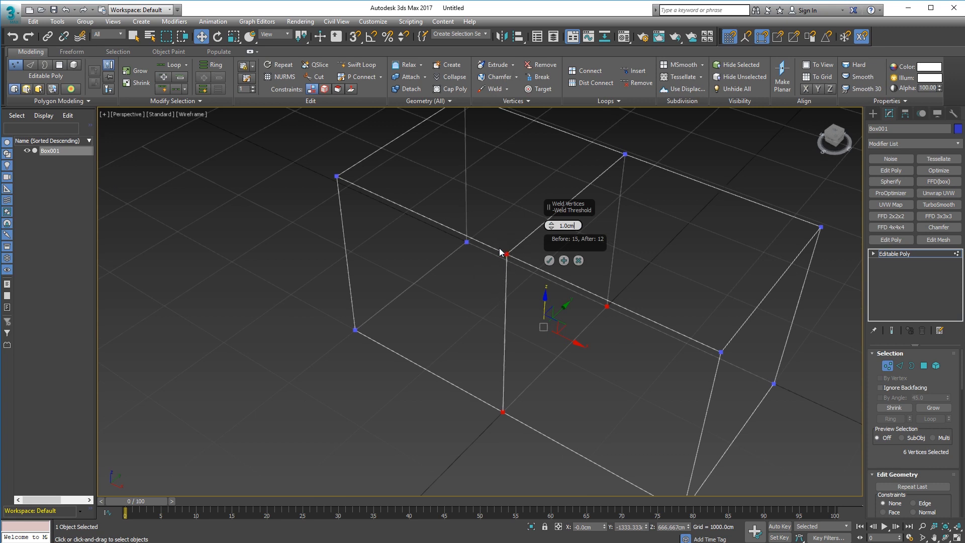
pyautogui.moveTo(492, 272)
pyautogui.write('0.5')
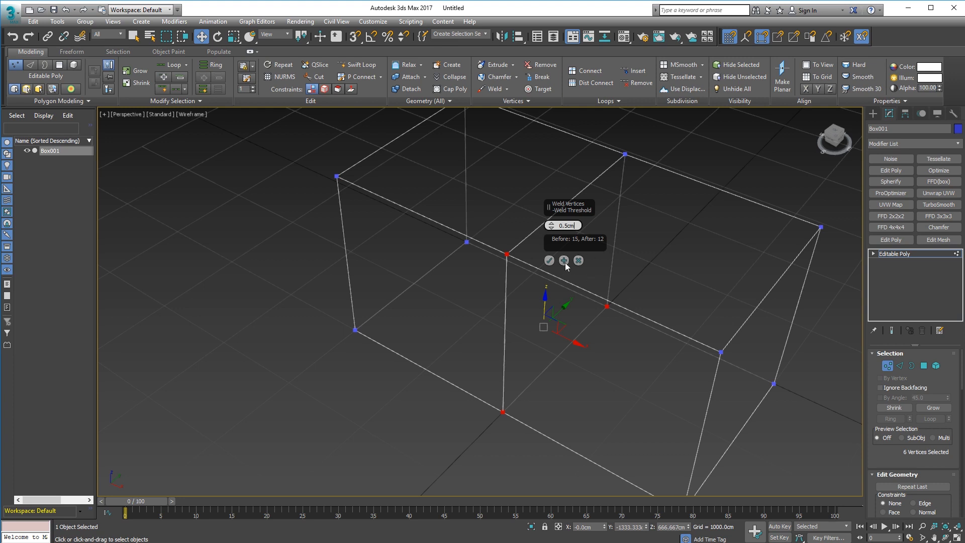
pyautogui.moveTo(576, 244)
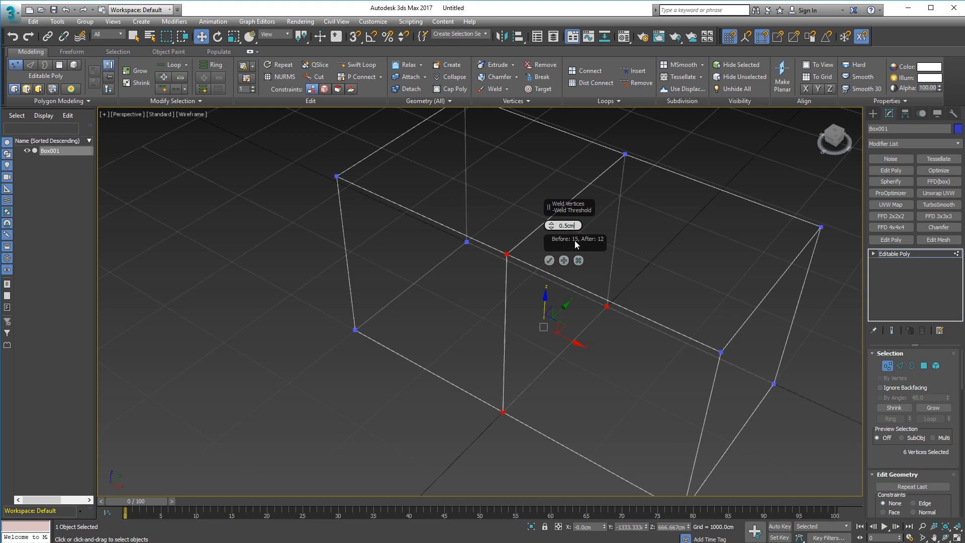
pyautogui.moveTo(588, 254)
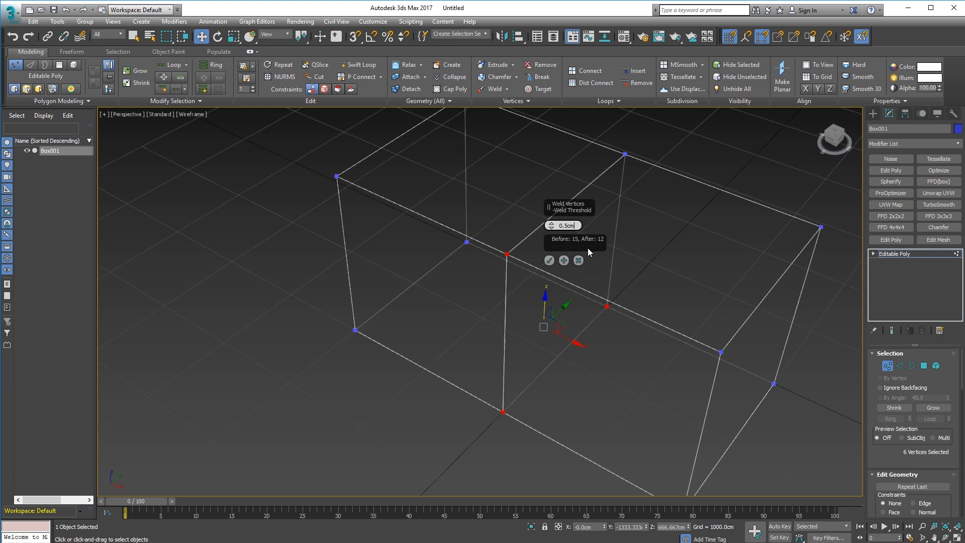
pyautogui.moveTo(605, 239)
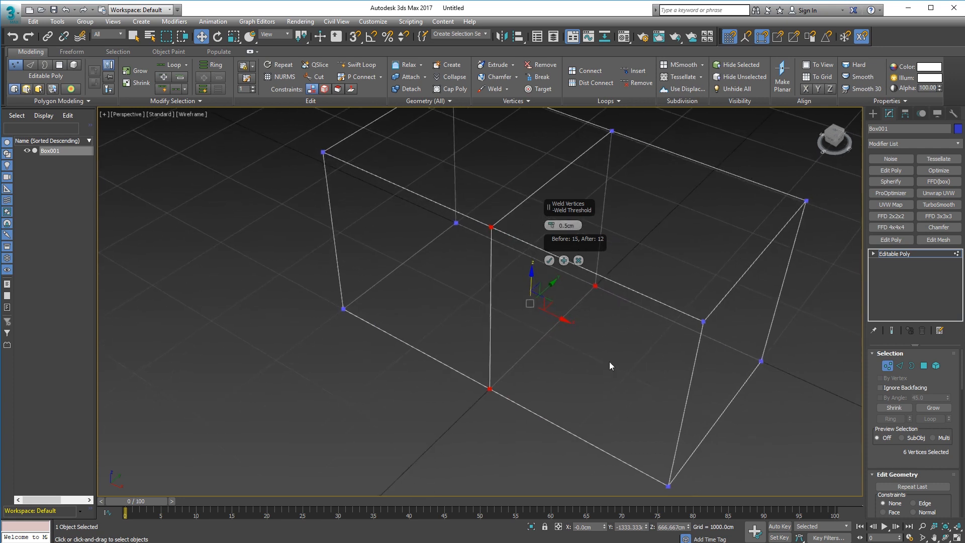
pyautogui.click(549, 259)
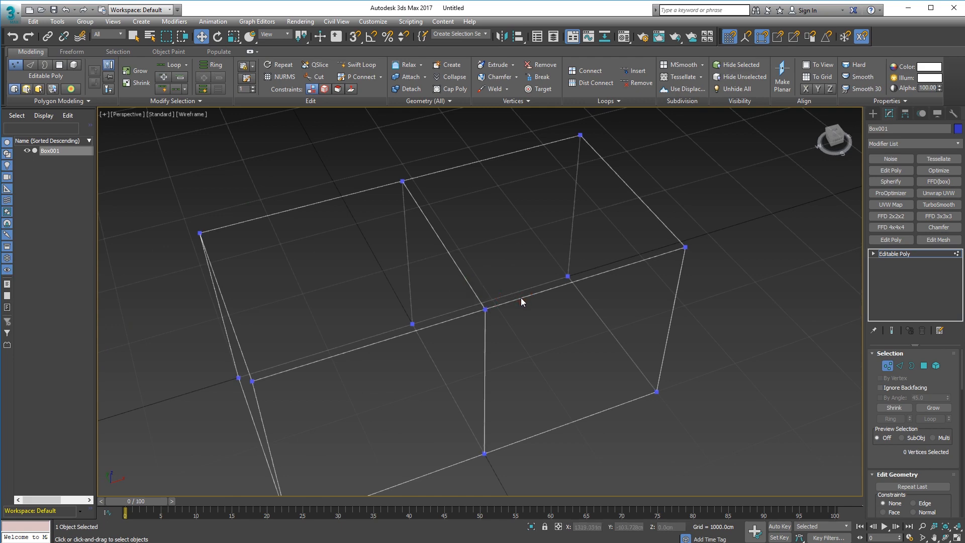
pyautogui.click(485, 309)
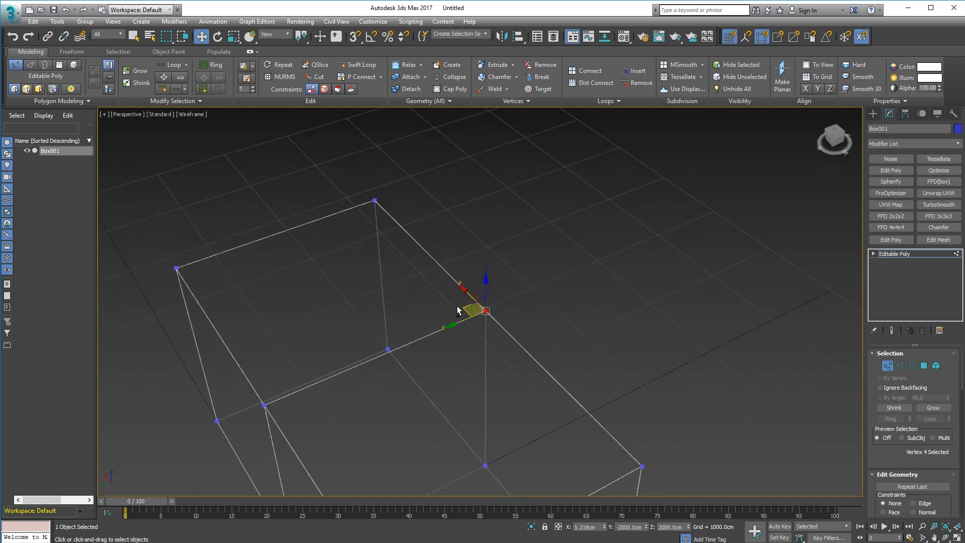
# Clear the selection and select the box in Element mode as one 10-polygon piece
pyautogui.click(192, 114)
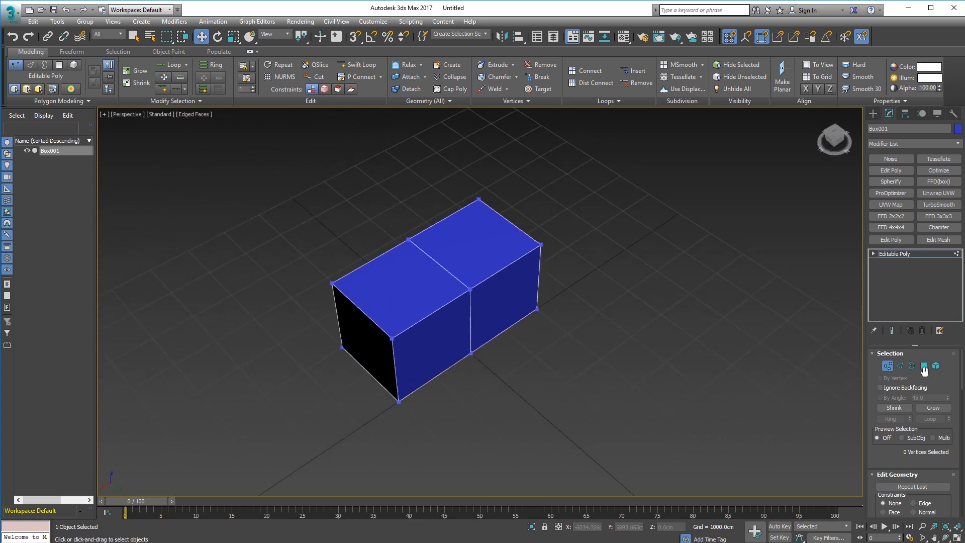
pyautogui.click(936, 366)
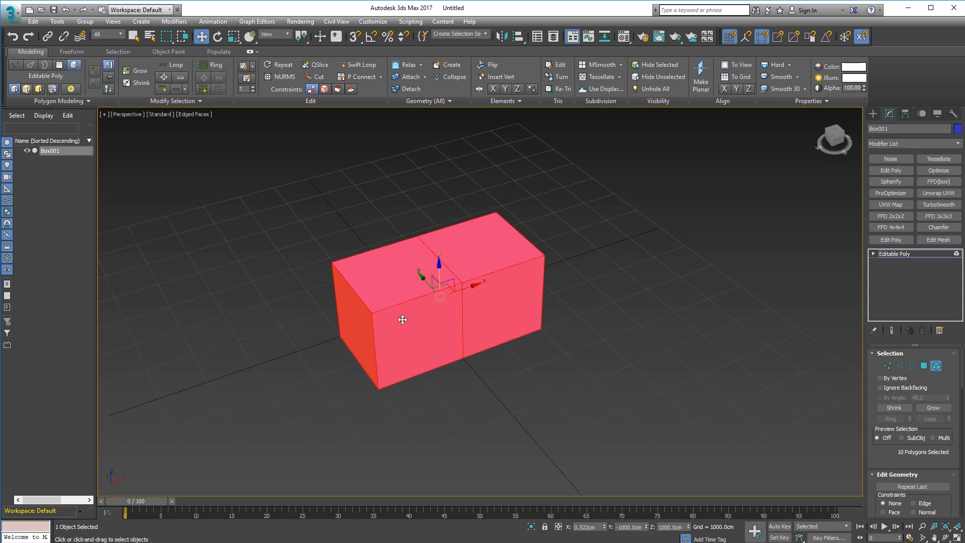
pyautogui.moveTo(349, 207)
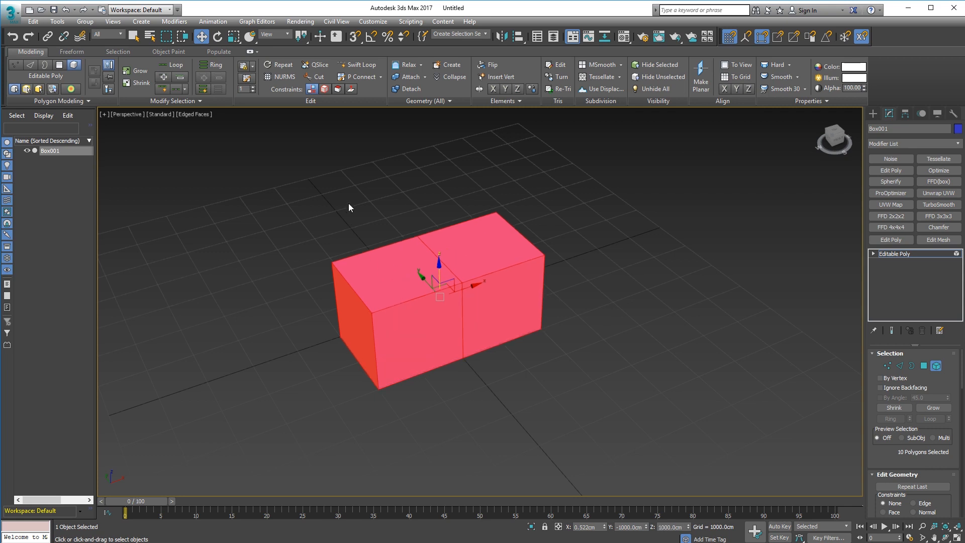
pyautogui.moveTo(385, 249)
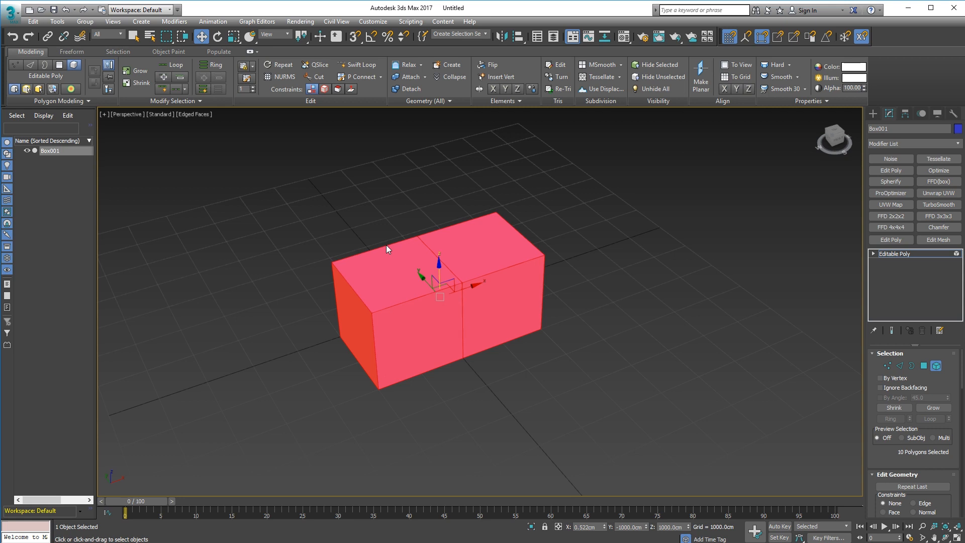
pyautogui.moveTo(594, 209)
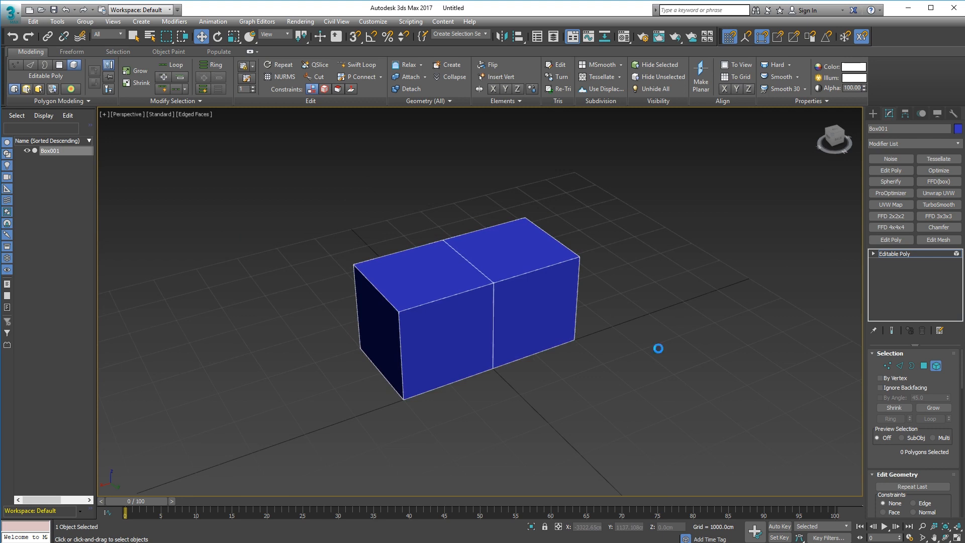
pyautogui.moveTo(660, 353)
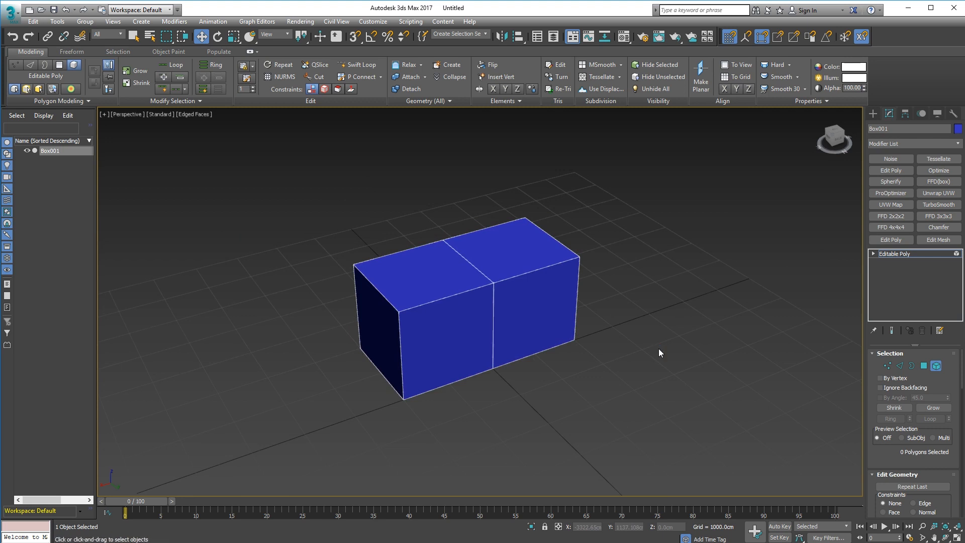